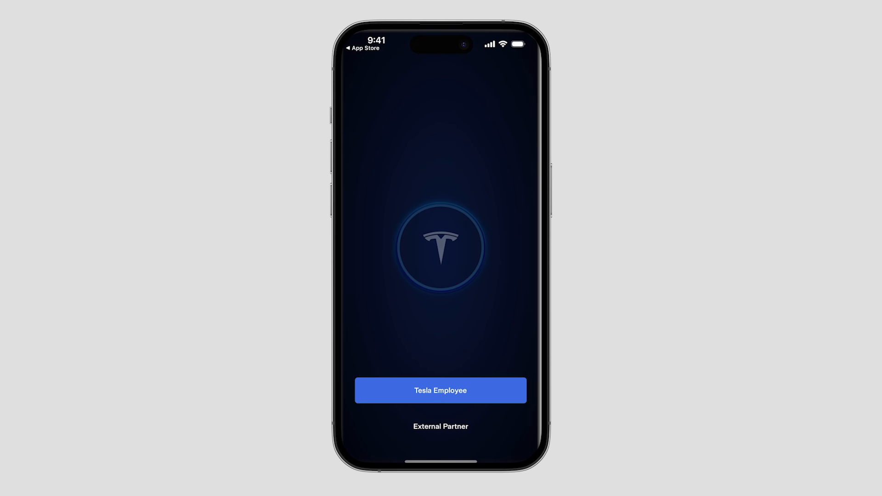
Sign in as a Tesla Employee with tesla.com, skip saving the password, and update Tesla One.
{"action": "left_click", "coordinate": [440, 390]}
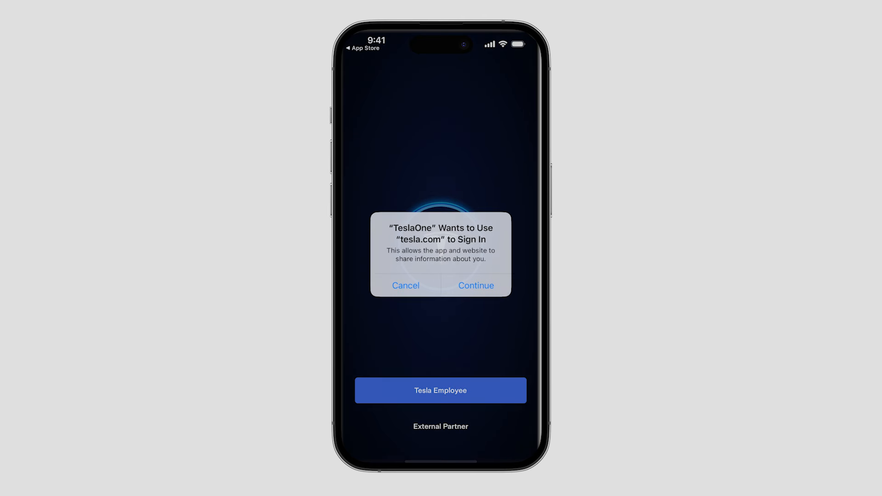
{"action": "left_click", "coordinate": [476, 285]}
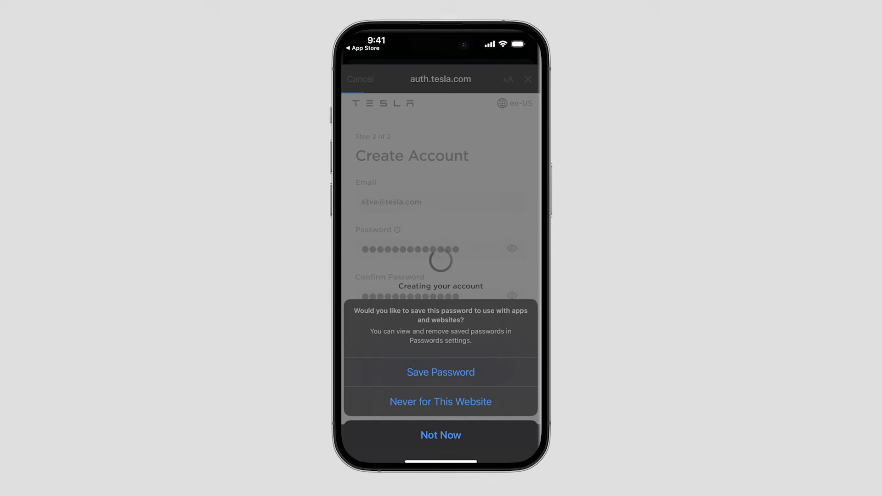
{"action": "left_click", "coordinate": [441, 435]}
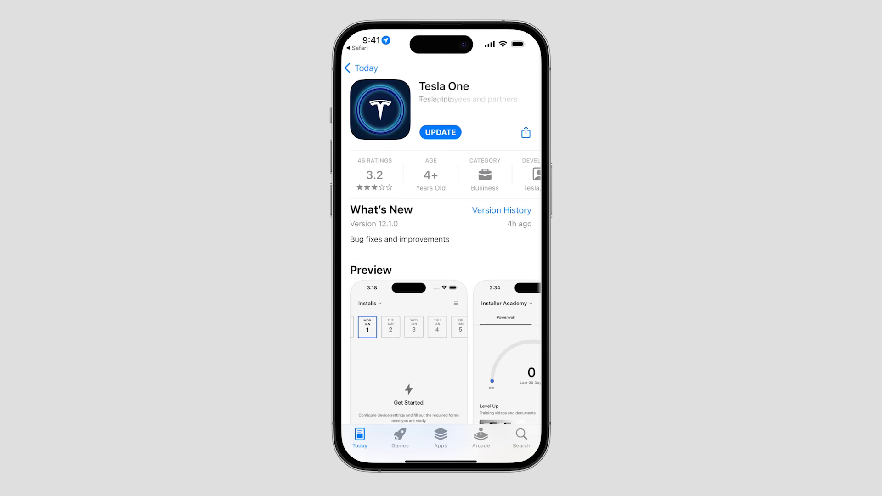
{"action": "left_click", "coordinate": [440, 132]}
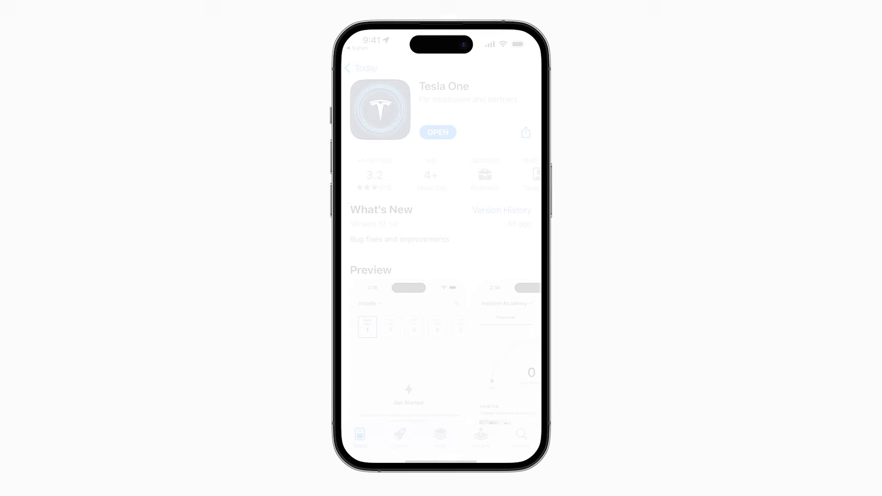
{"action": "left_click", "coordinate": [438, 131]}
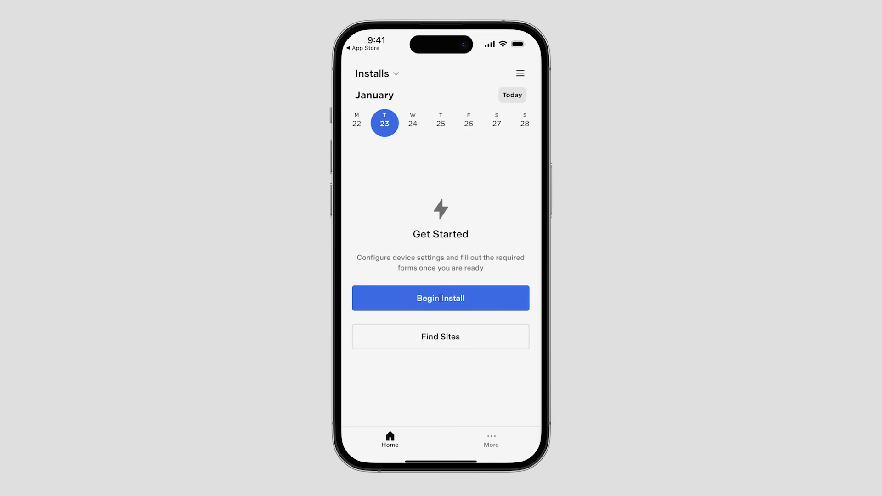
Begin the install by scanning the Gateway QR code, joining TeslaPW_PRJLZX, and allowing local network access.
{"action": "left_click", "coordinate": [440, 298]}
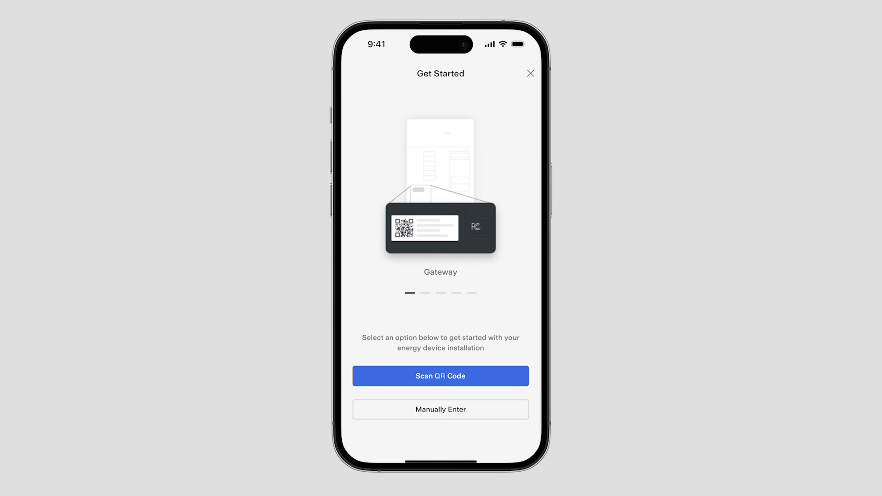
{"action": "left_click", "coordinate": [440, 376]}
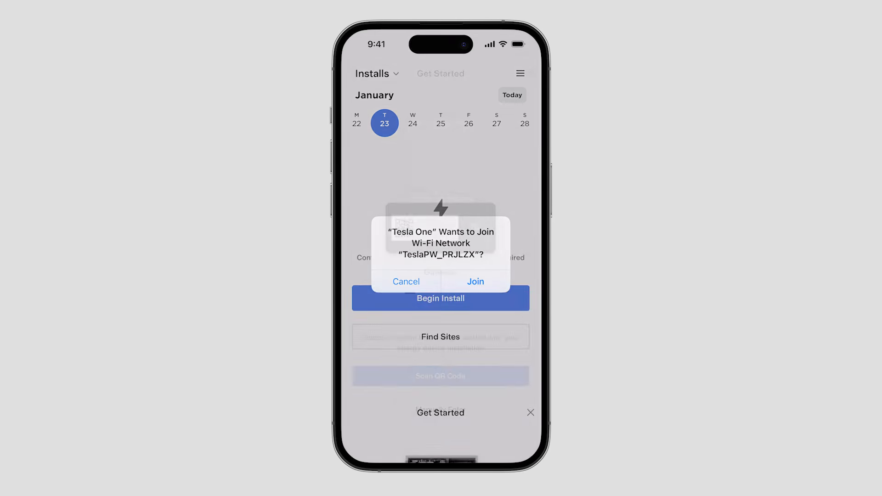
{"action": "left_click", "coordinate": [476, 282]}
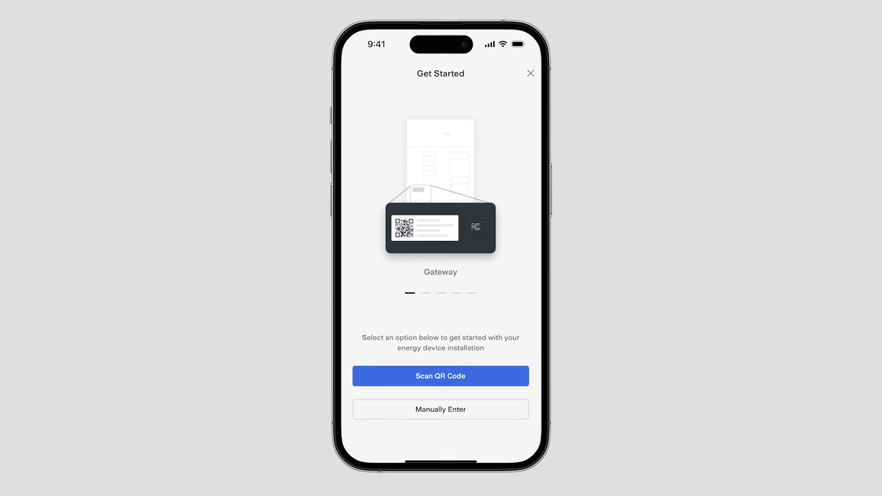
{"action": "left_click", "coordinate": [441, 376]}
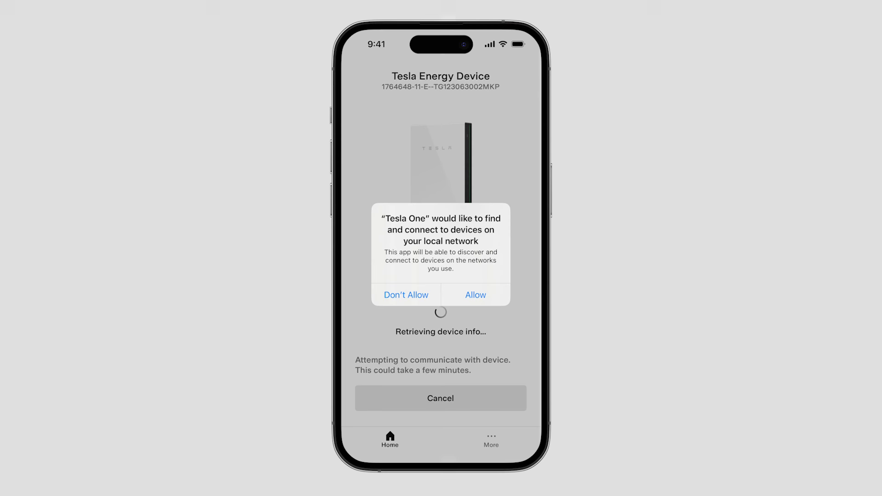
{"action": "left_click", "coordinate": [475, 295]}
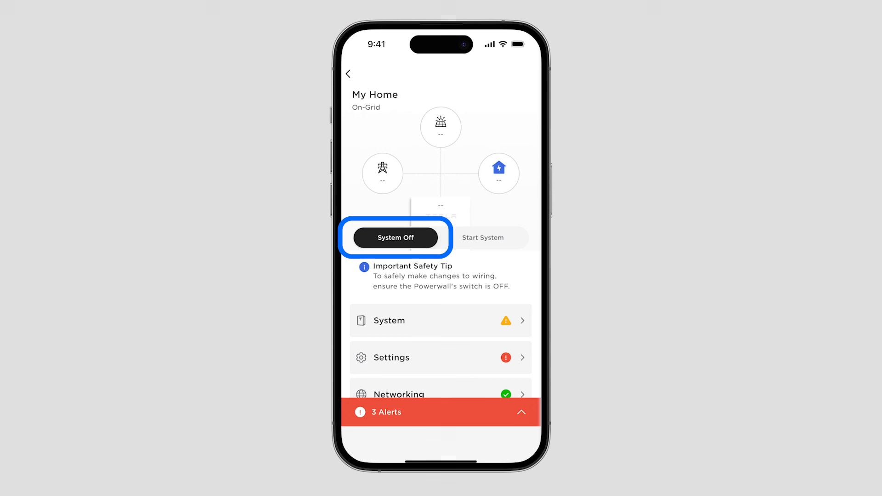
Review System, Settings, Networking, System Tests, Registration, Software and Summary on the Powerwall 3 overview.
{"action": "left_click", "coordinate": [395, 238]}
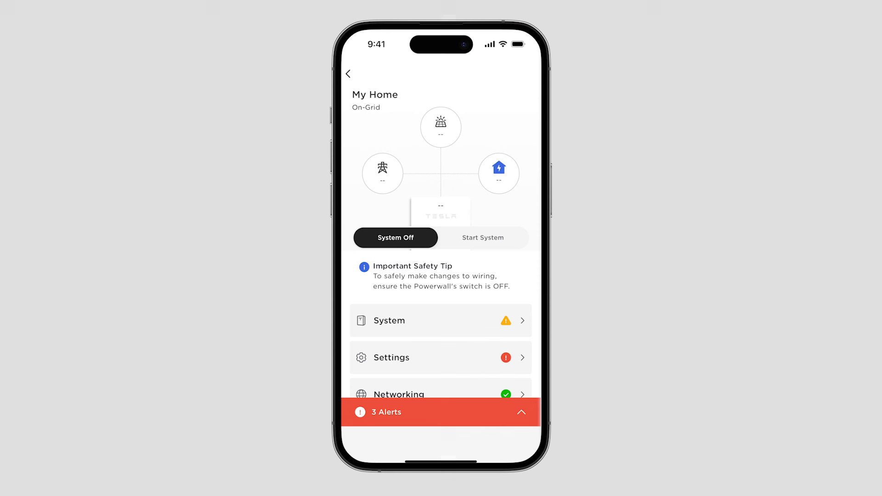
{"action": "left_click", "coordinate": [440, 321]}
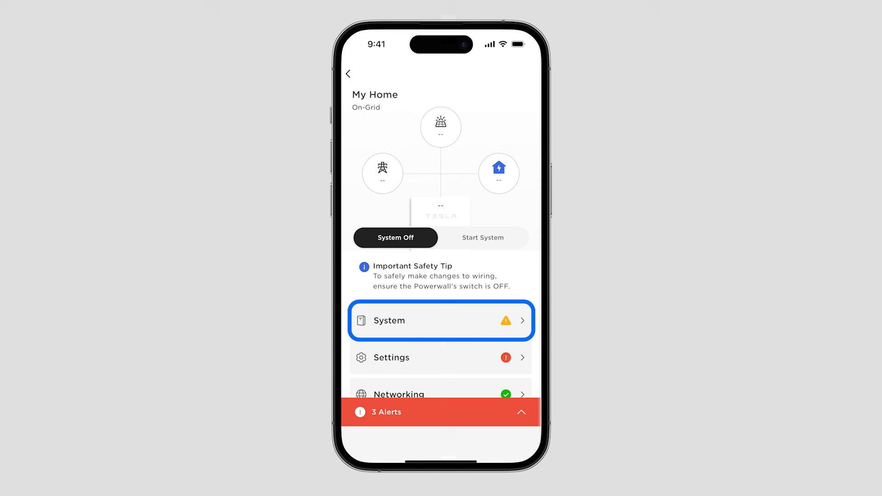
{"action": "left_click", "coordinate": [440, 357]}
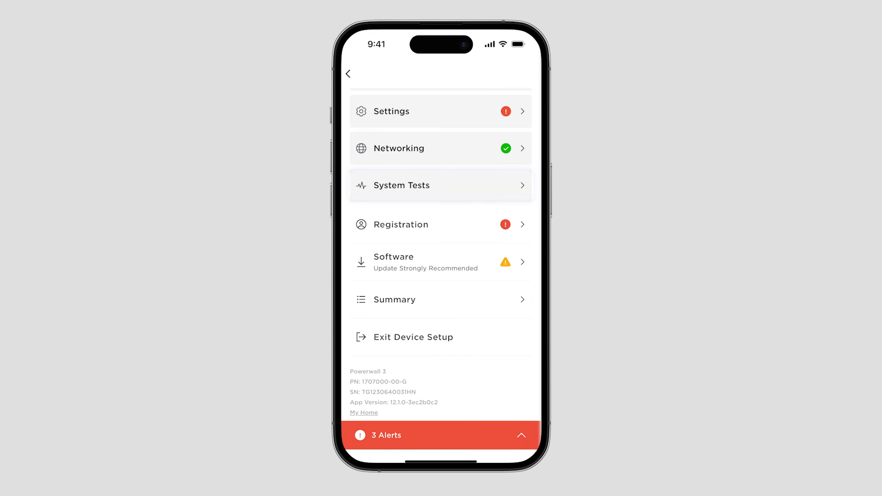
{"action": "left_click", "coordinate": [440, 185]}
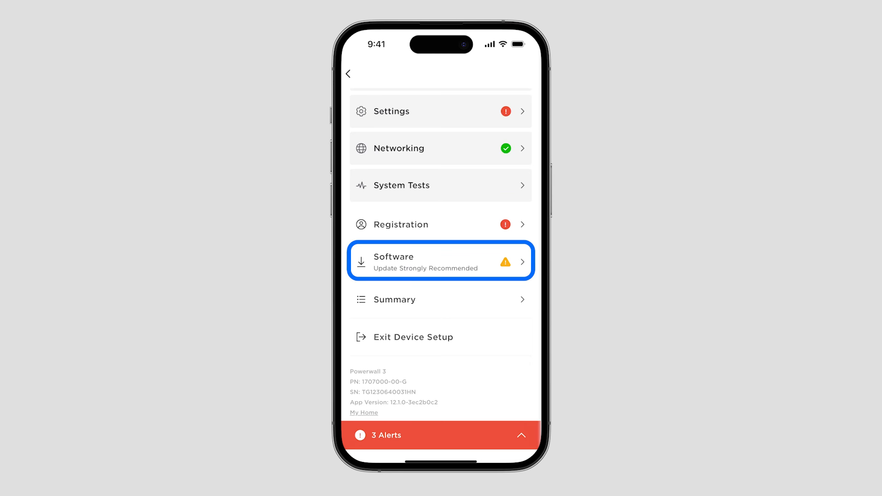
{"action": "left_click", "coordinate": [440, 300]}
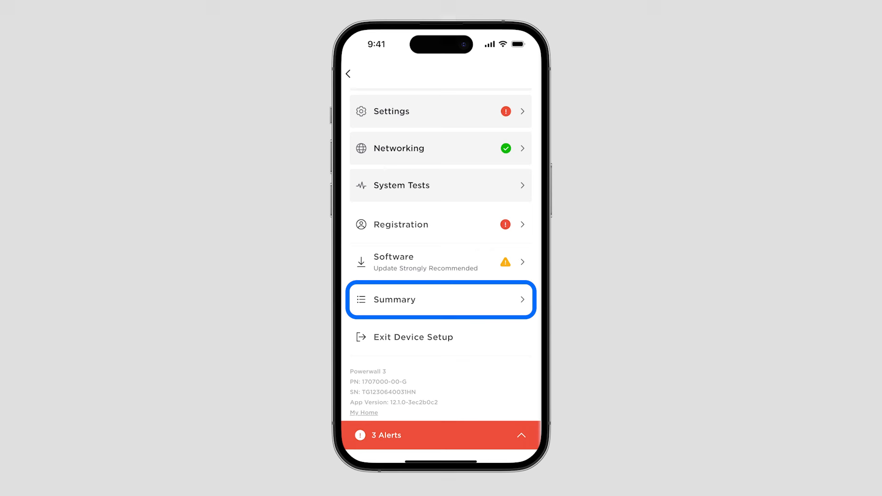
{"action": "left_click", "coordinate": [440, 299]}
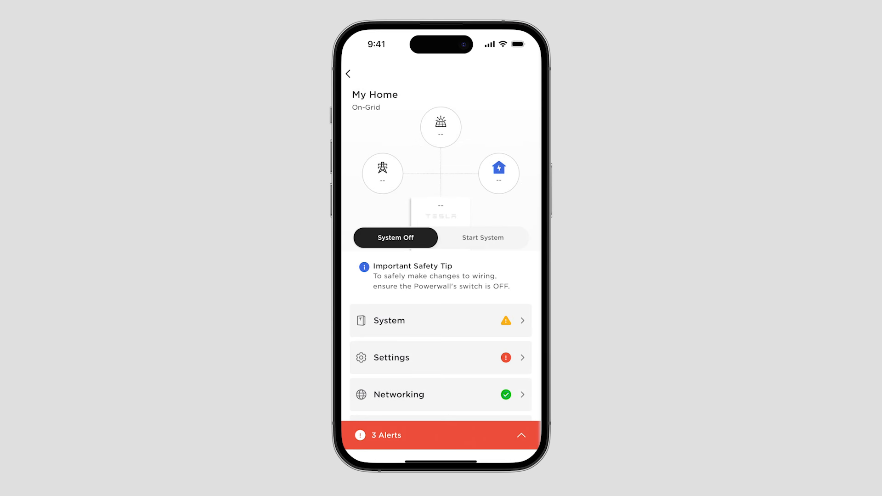
{"action": "left_click", "coordinate": [506, 395]}
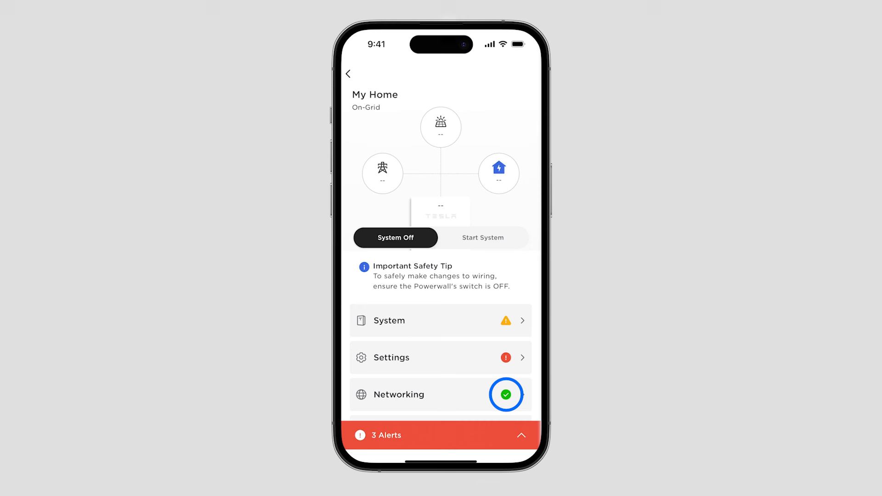
{"action": "mouse_move", "coordinate": [505, 358]}
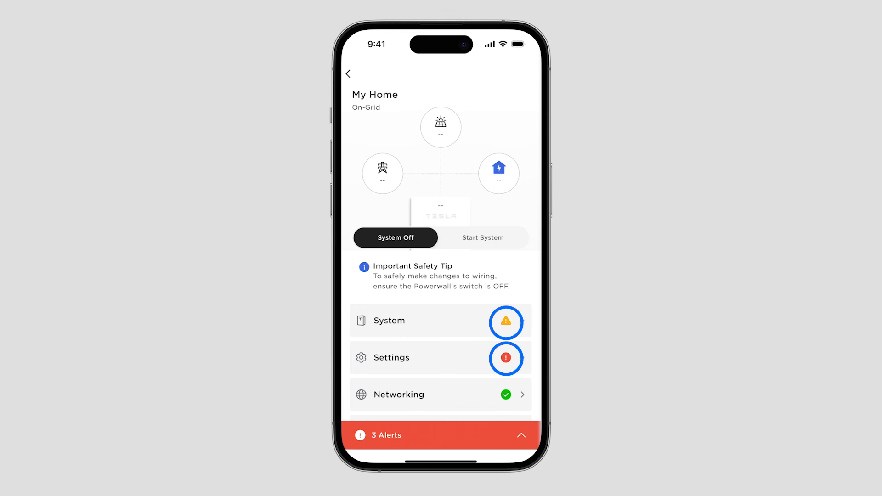
{"action": "scroll", "scroll_direction": "down", "scroll_amount": 3}
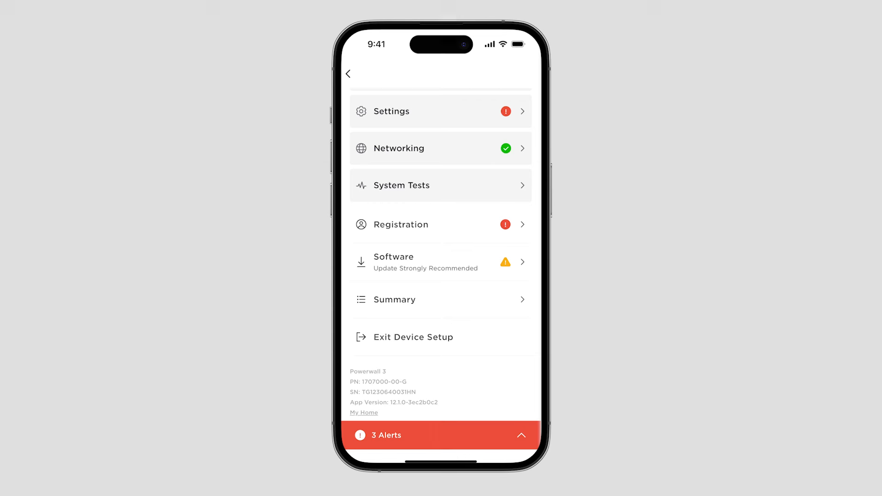
{"action": "left_click", "coordinate": [440, 436]}
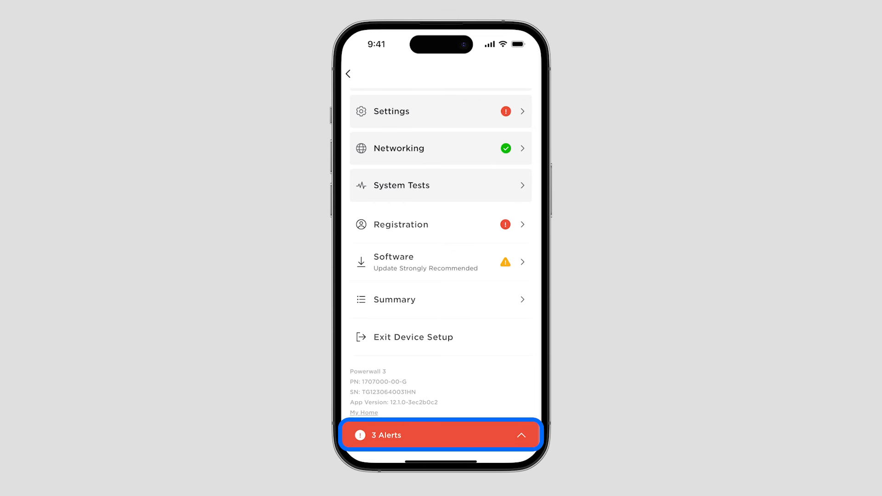
Review the three alerts: solar installation type, grid code not set, update recommended.
{"action": "left_click", "coordinate": [440, 435]}
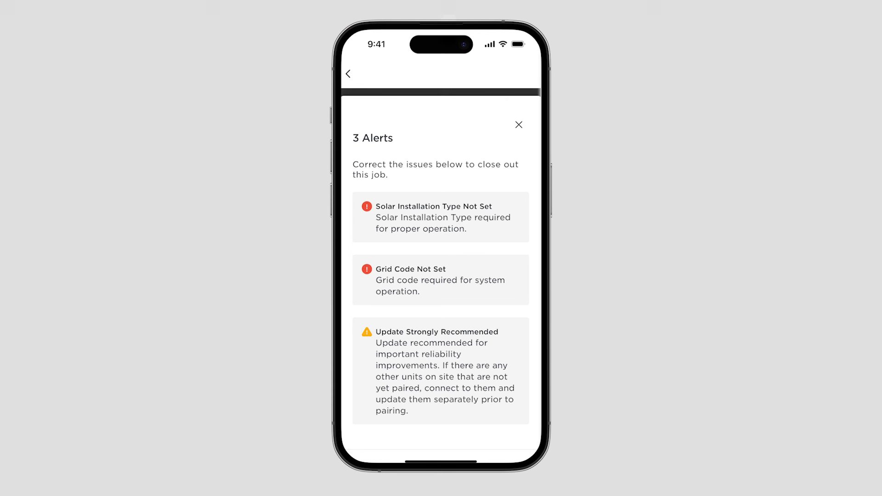
{"action": "left_click", "coordinate": [519, 124]}
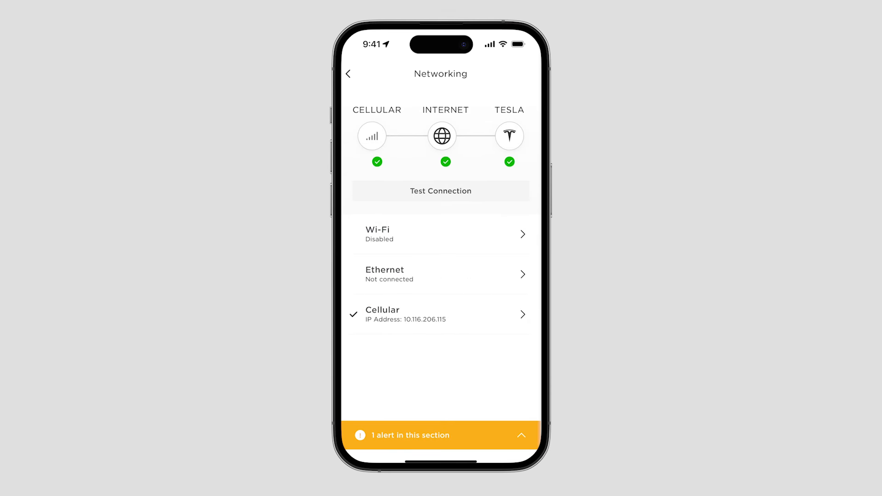
View the Terra Eero Wi-Fi connection details and rerun the Networking connection test.
{"action": "left_click", "coordinate": [440, 315]}
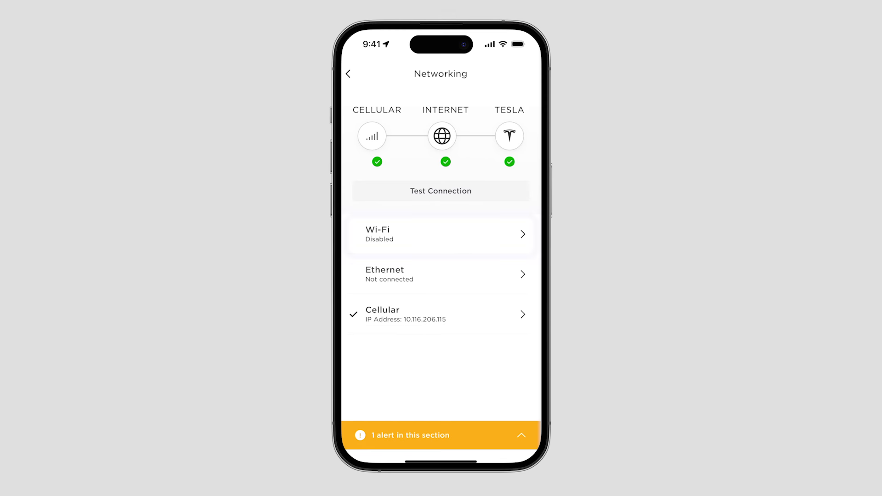
{"action": "left_click", "coordinate": [441, 236]}
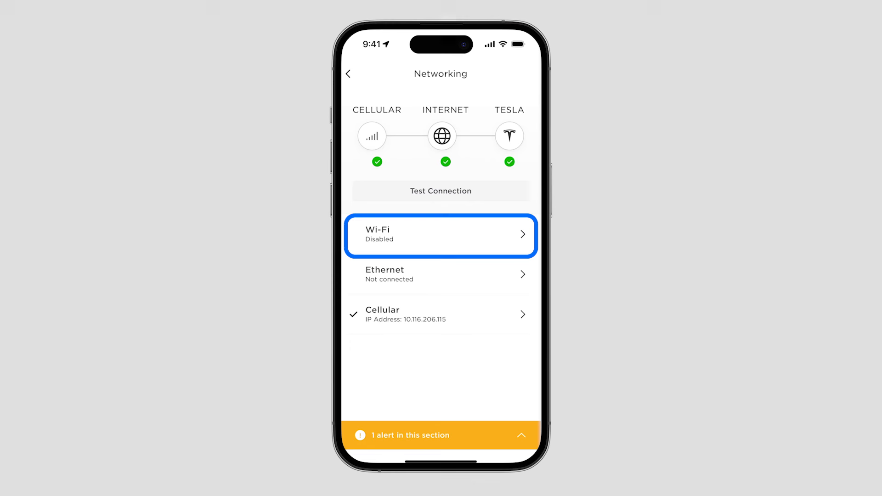
{"action": "left_click", "coordinate": [440, 274]}
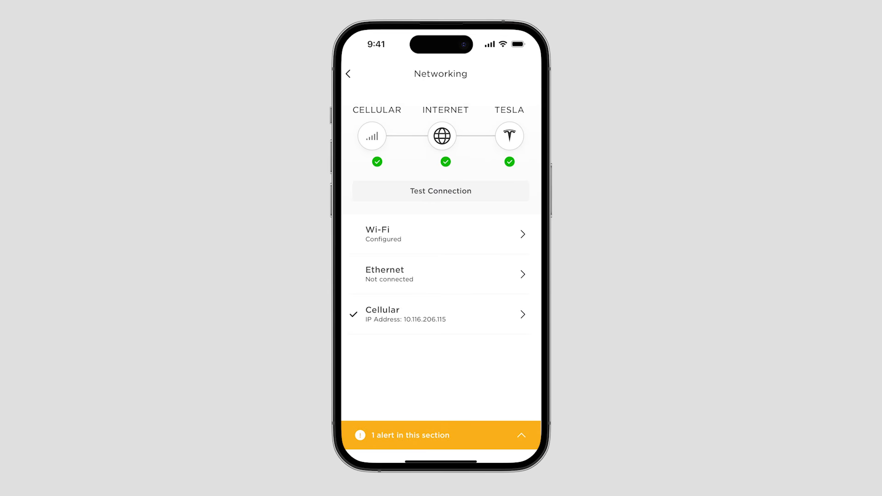
{"action": "left_click", "coordinate": [440, 235]}
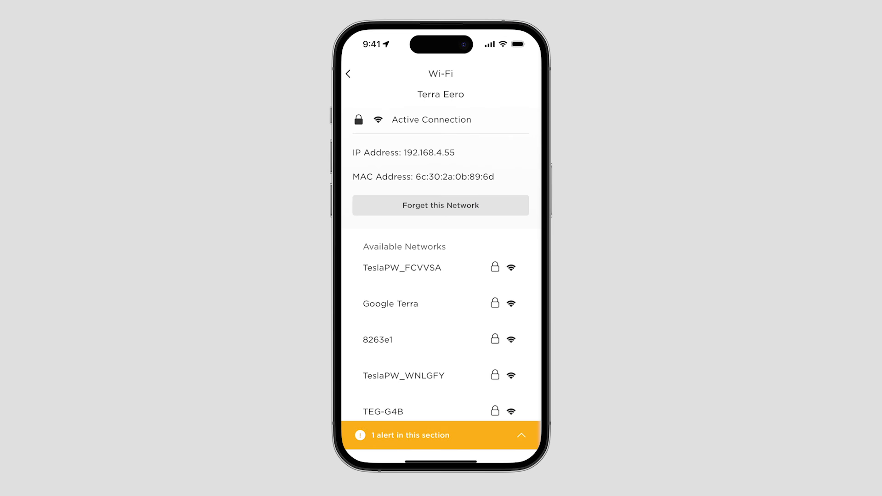
{"action": "left_click", "coordinate": [349, 73]}
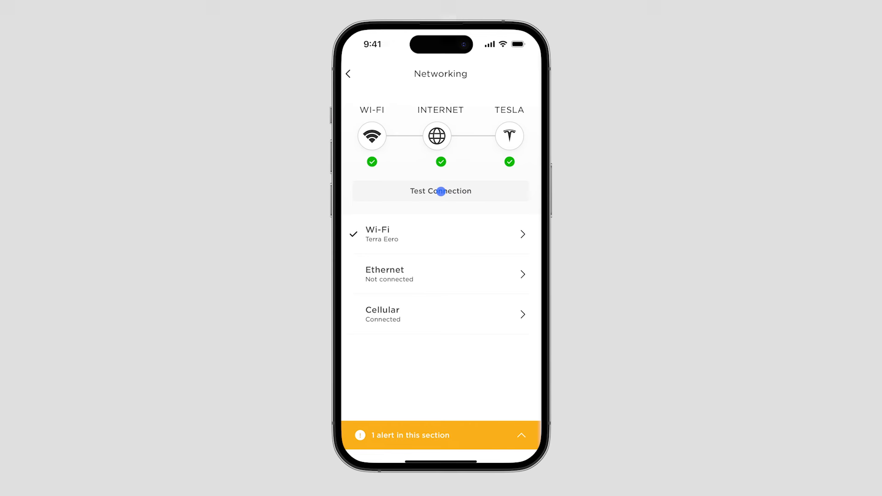
{"action": "left_click", "coordinate": [440, 191]}
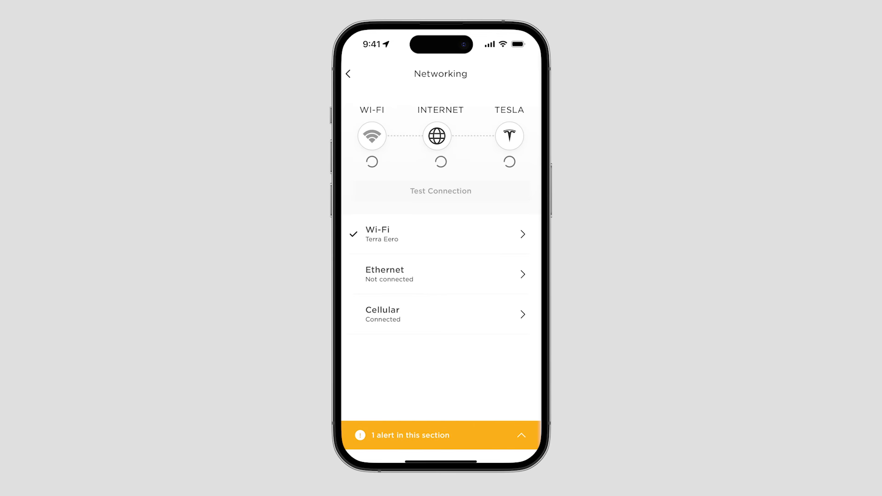
{"action": "left_click", "coordinate": [347, 74]}
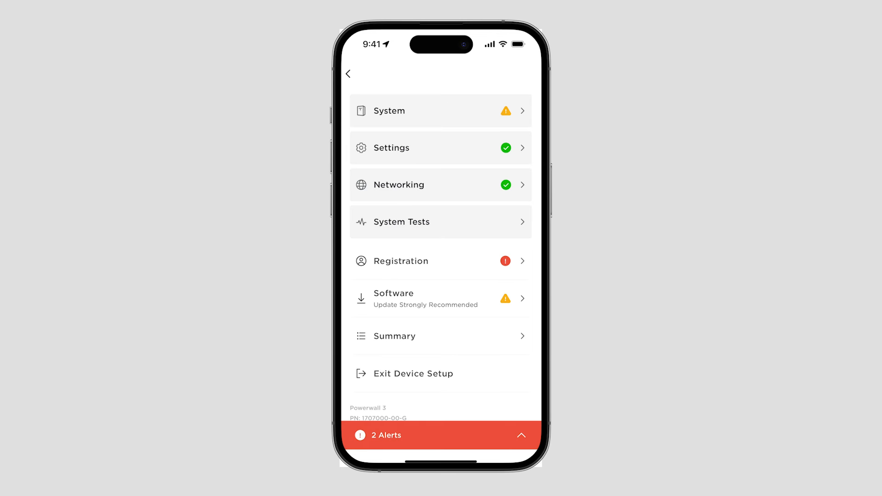
Check for a software update, download it to the phone, and send it to the Powerwall.
{"action": "left_click", "coordinate": [440, 299]}
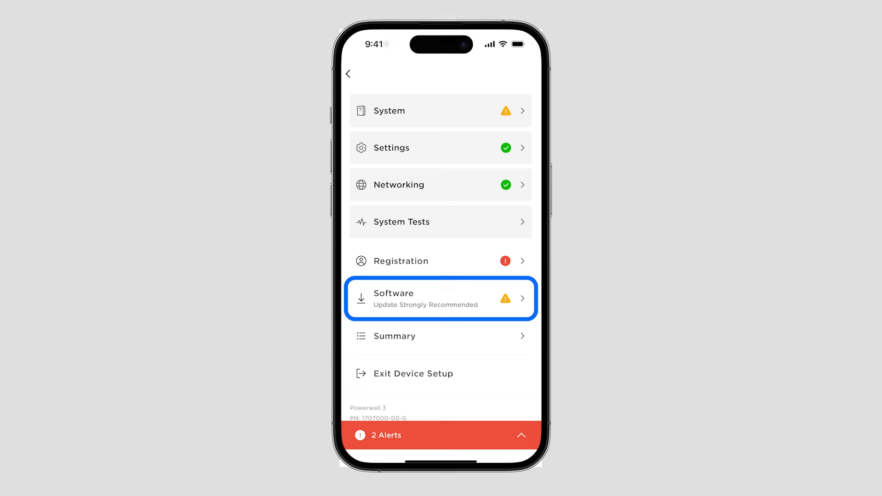
{"action": "left_click", "coordinate": [440, 299]}
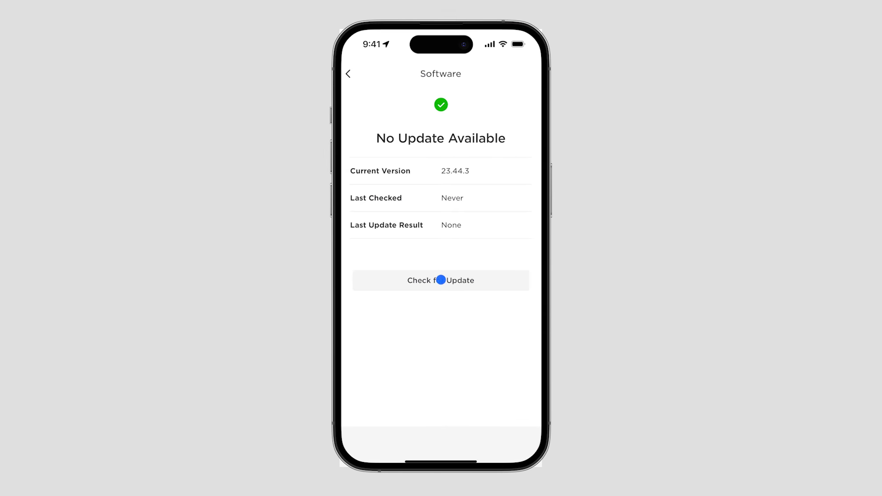
{"action": "left_click", "coordinate": [441, 281]}
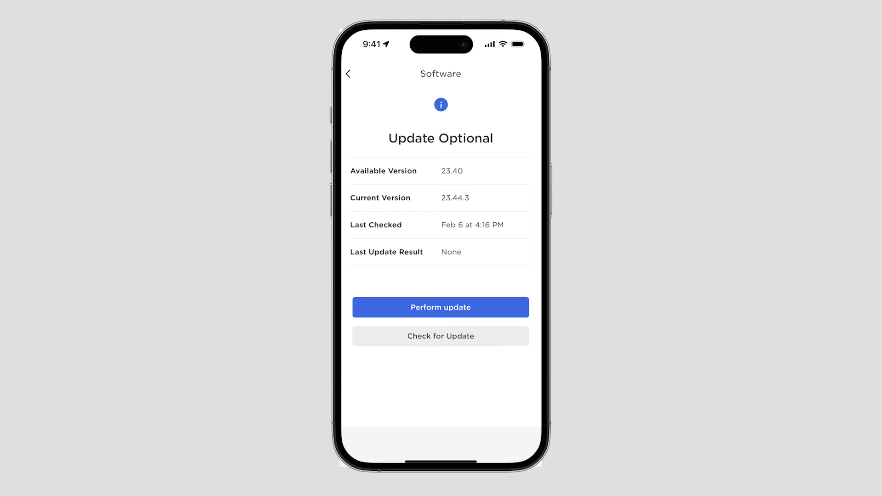
{"action": "left_click", "coordinate": [441, 307]}
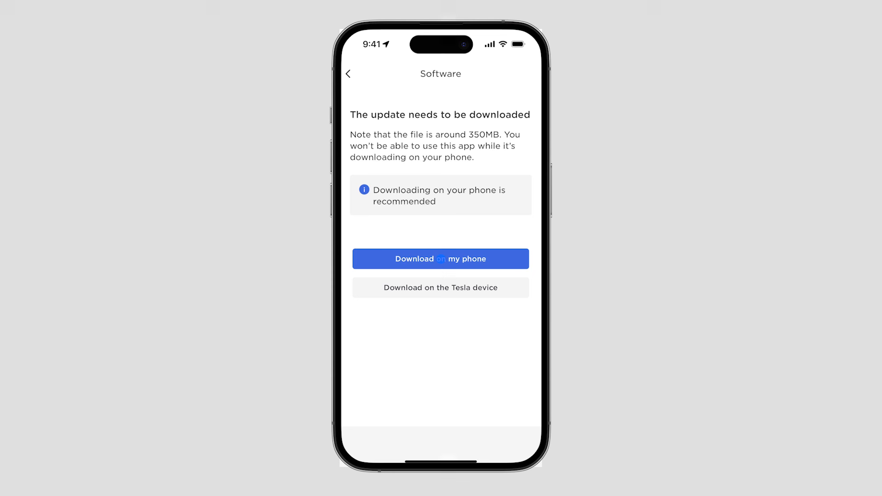
{"action": "left_click", "coordinate": [440, 259]}
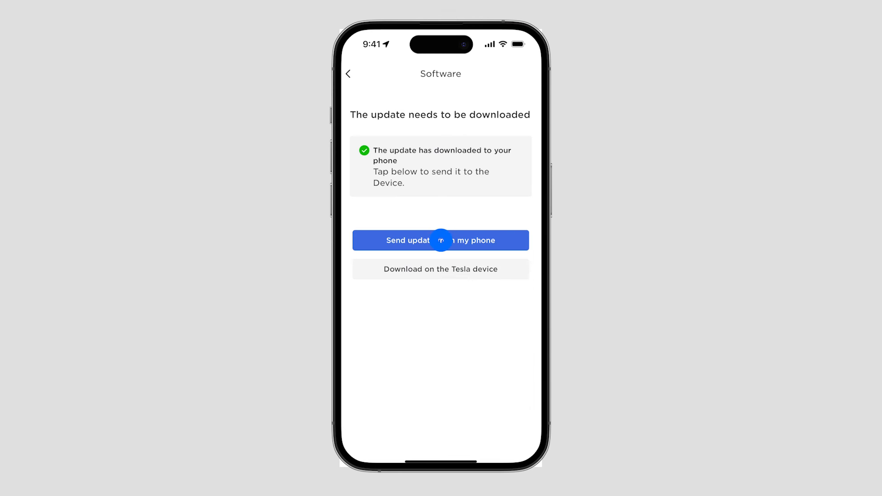
{"action": "left_click", "coordinate": [441, 240]}
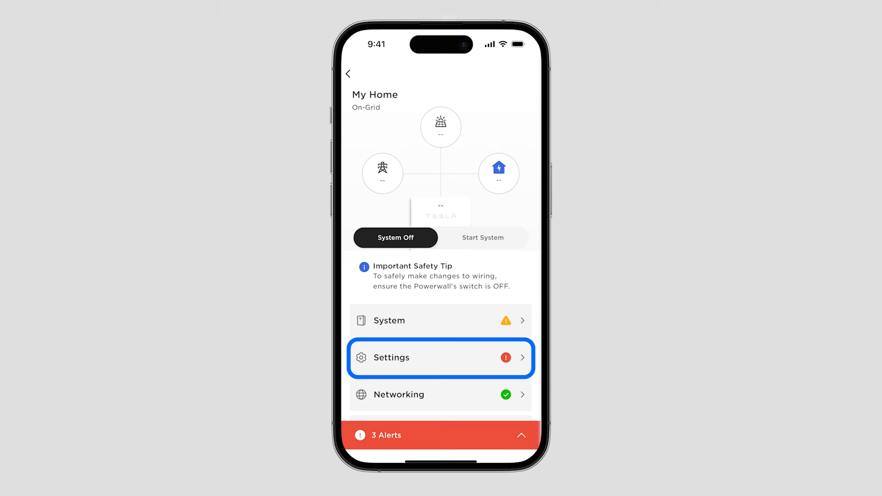
Set the grid code to United States, California, IEEE1547-2018 Category III, 240V 60Hz Split-Phase.
{"action": "left_click", "coordinate": [440, 357]}
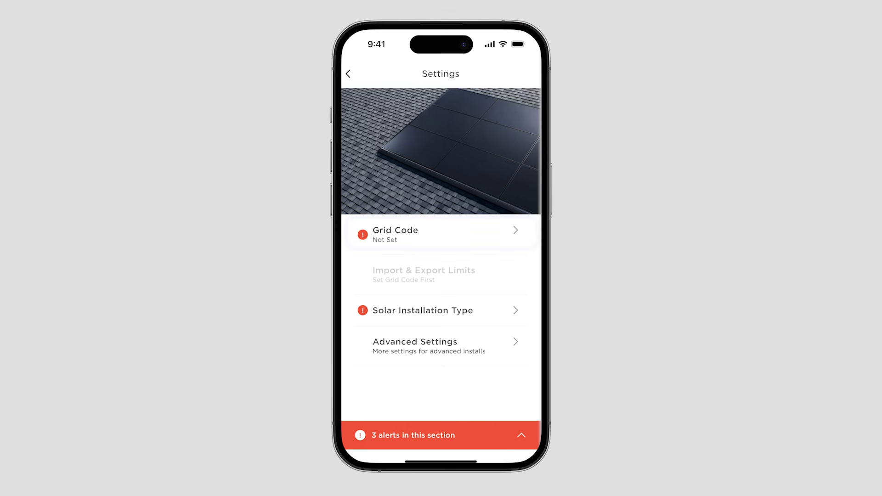
{"action": "left_click", "coordinate": [440, 234]}
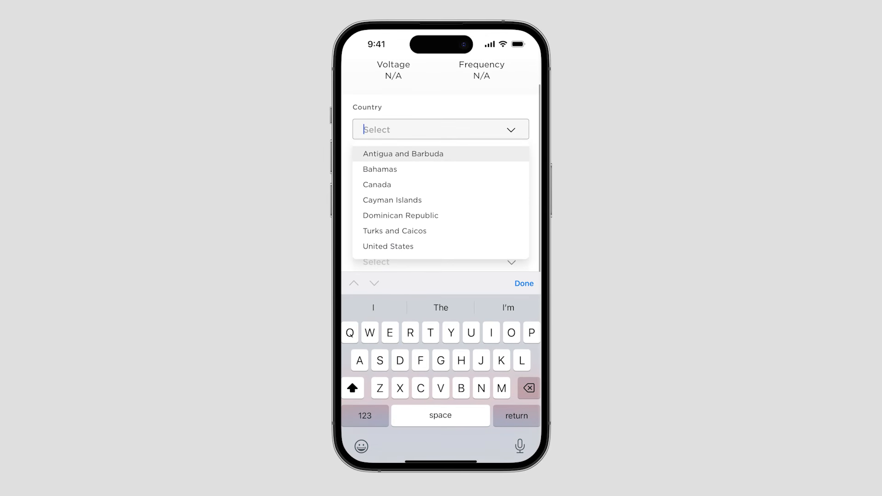
{"action": "left_click", "coordinate": [388, 246]}
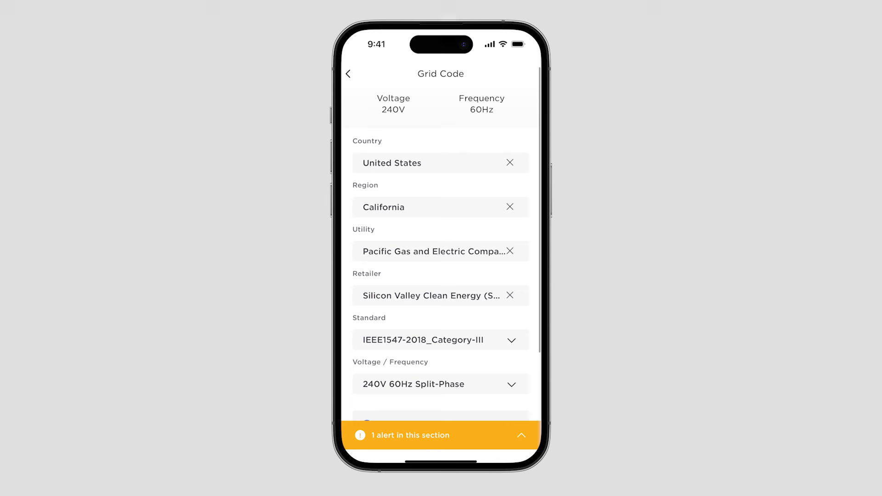
{"action": "scroll", "scroll_direction": "down", "scroll_amount": 3}
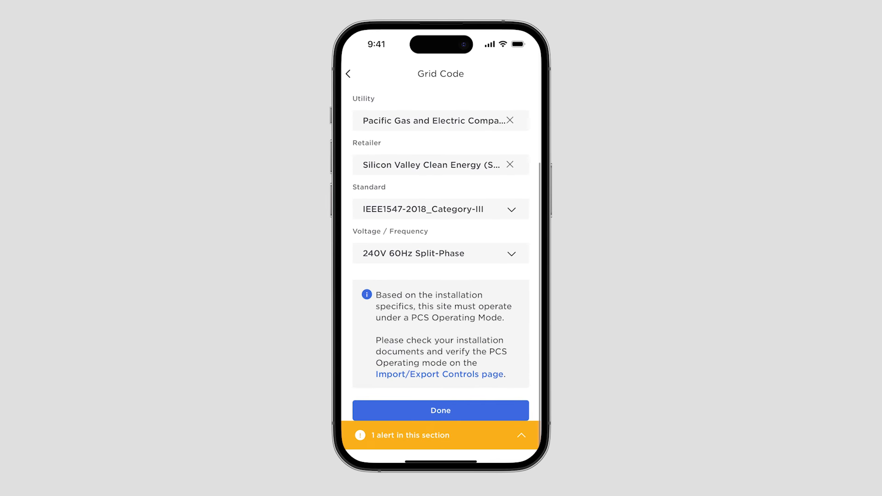
{"action": "left_click", "coordinate": [441, 410]}
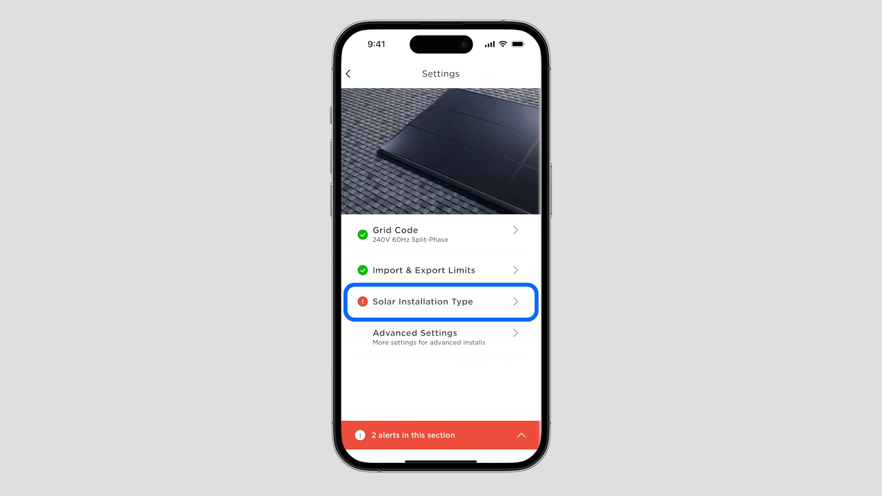
Set Solar Installation Type to Solar Panel, completing the Settings section.
{"action": "left_click", "coordinate": [440, 302]}
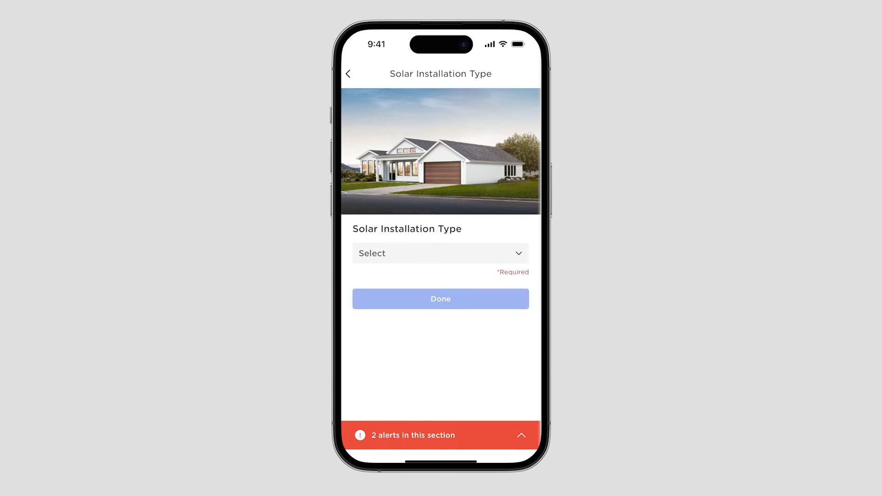
{"action": "left_click", "coordinate": [440, 253]}
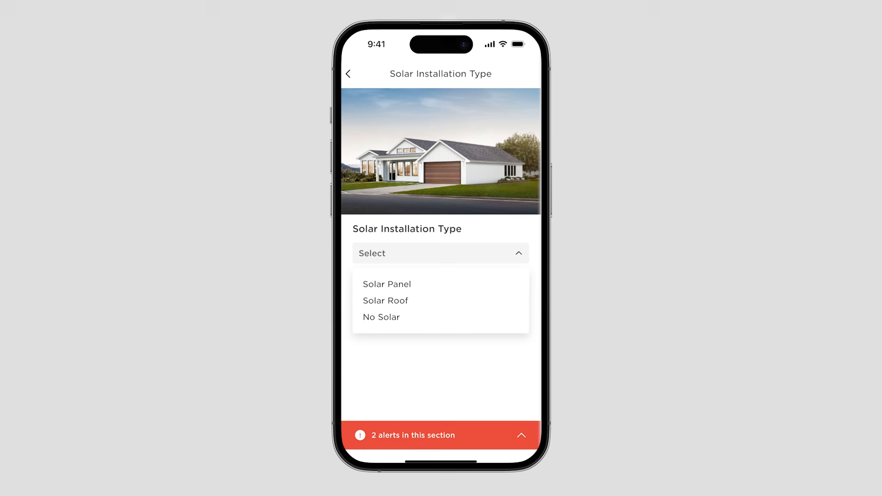
{"action": "left_click", "coordinate": [387, 285]}
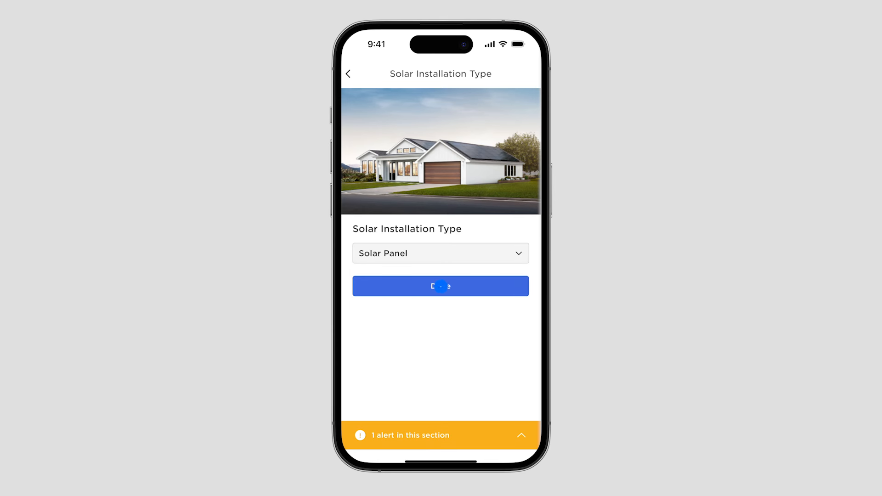
{"action": "left_click", "coordinate": [441, 286]}
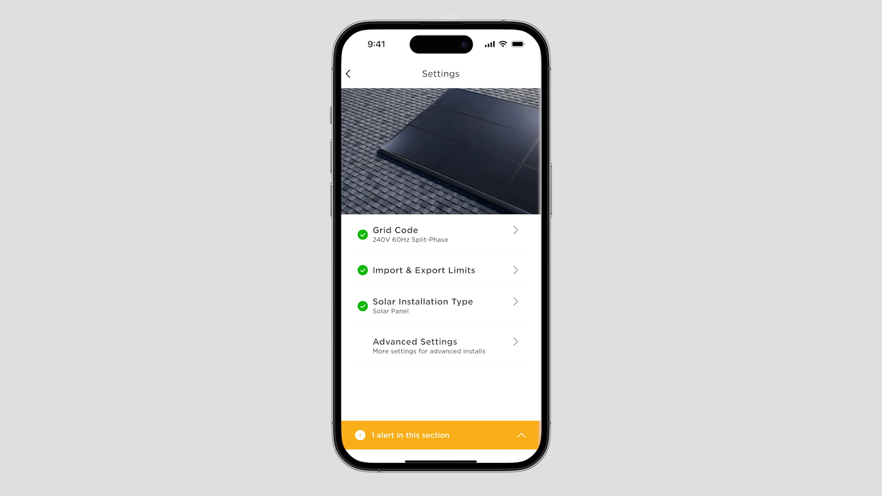
{"action": "left_click", "coordinate": [440, 270]}
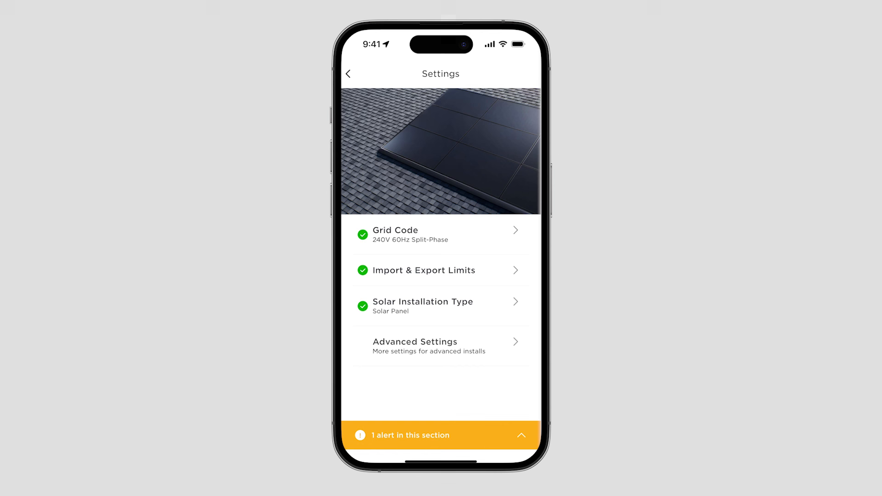
{"action": "left_click", "coordinate": [348, 74]}
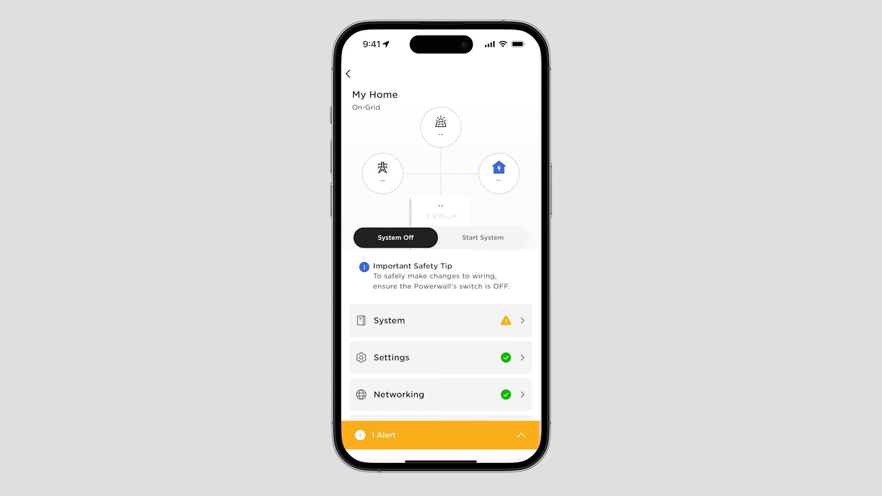
{"action": "left_click", "coordinate": [506, 358]}
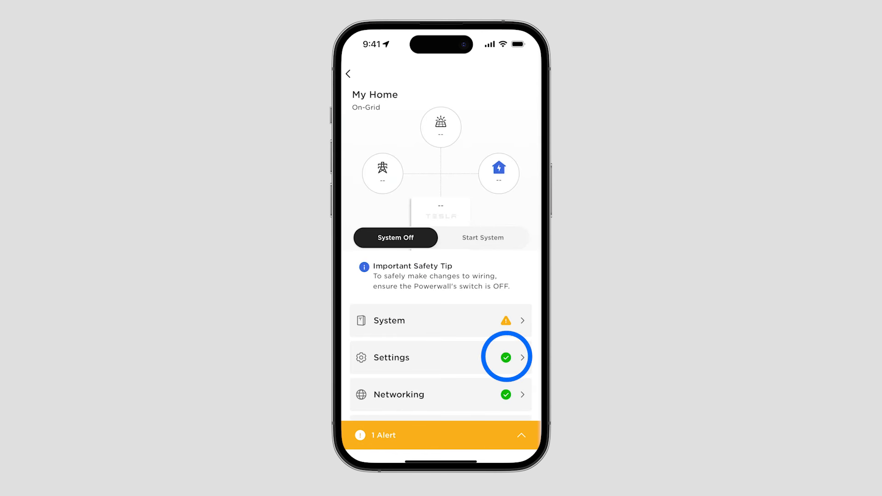
{"action": "left_click", "coordinate": [441, 321]}
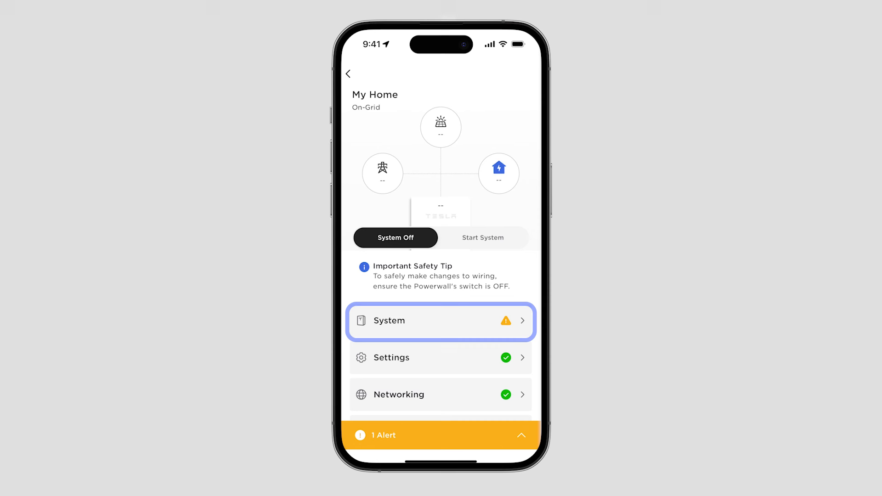
Inspect the System metering devices and Gateway Secondary's CT1 Location options.
{"action": "left_click", "coordinate": [440, 322]}
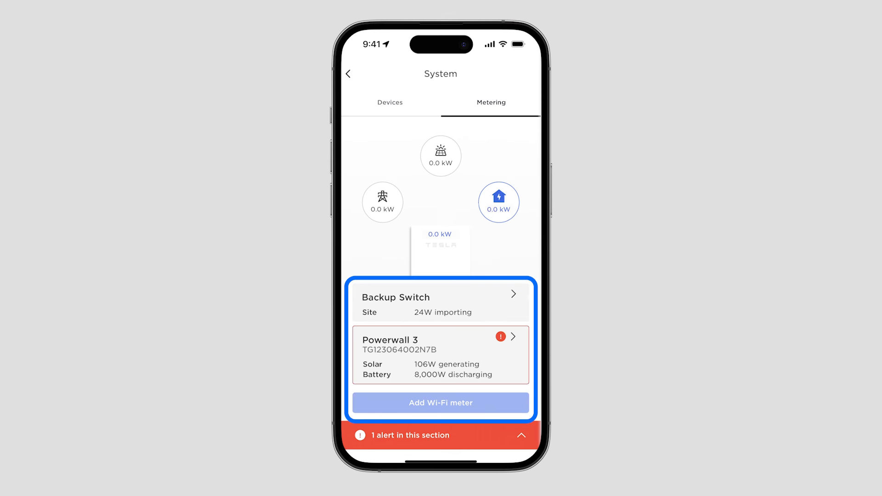
{"action": "left_click", "coordinate": [441, 302]}
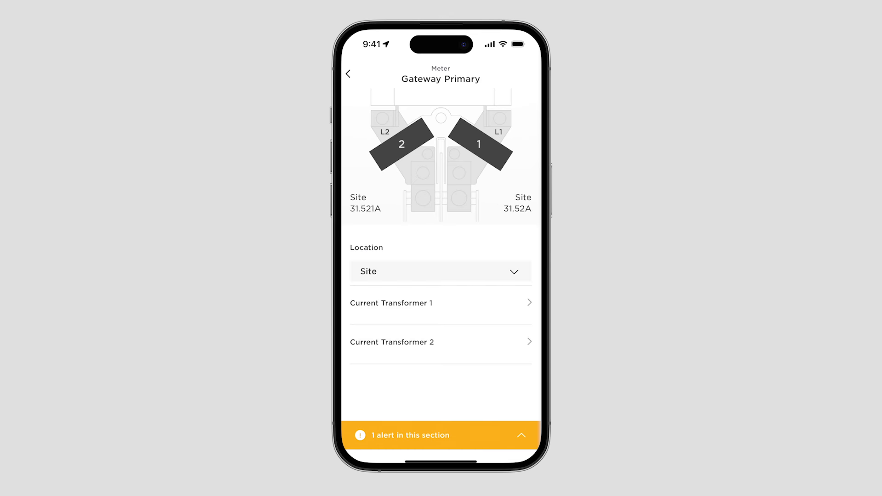
{"action": "left_click", "coordinate": [441, 271]}
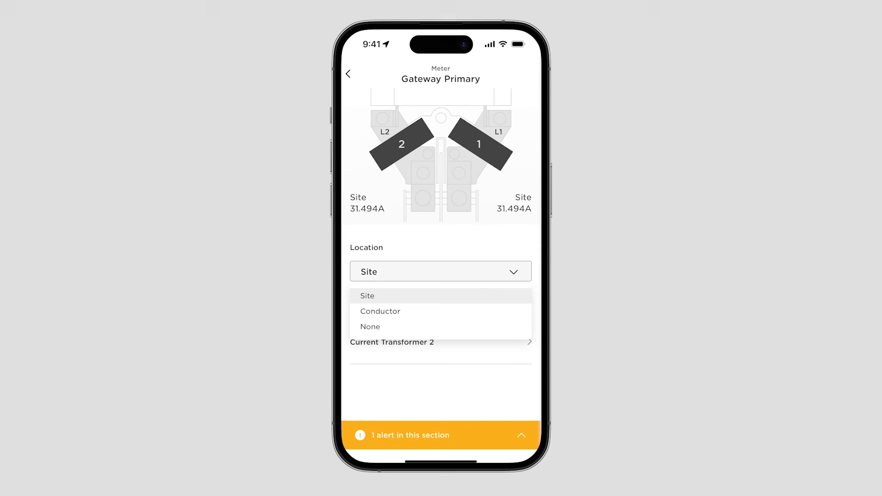
{"action": "left_click", "coordinate": [367, 296]}
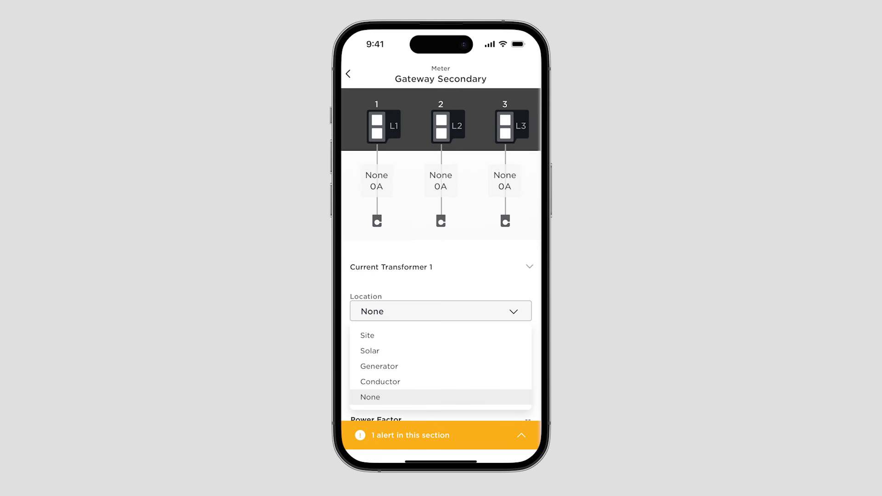
{"action": "left_click", "coordinate": [367, 335]}
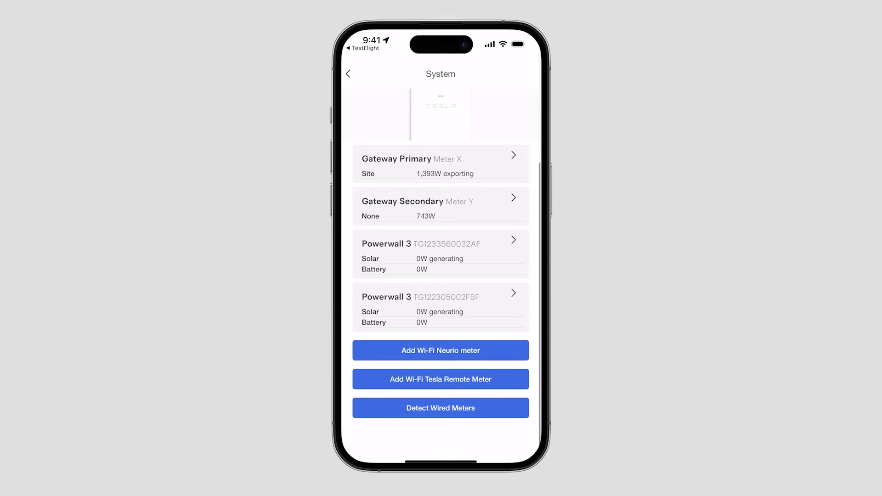
Pair a Wi-Fi Tesla Remote Meter by joining its network and the Powerwall's.
{"action": "left_click", "coordinate": [441, 379]}
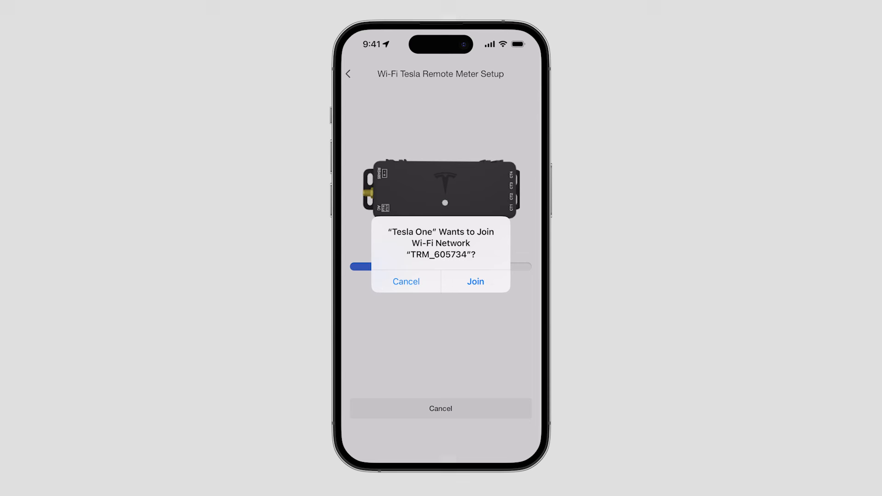
{"action": "left_click", "coordinate": [476, 281]}
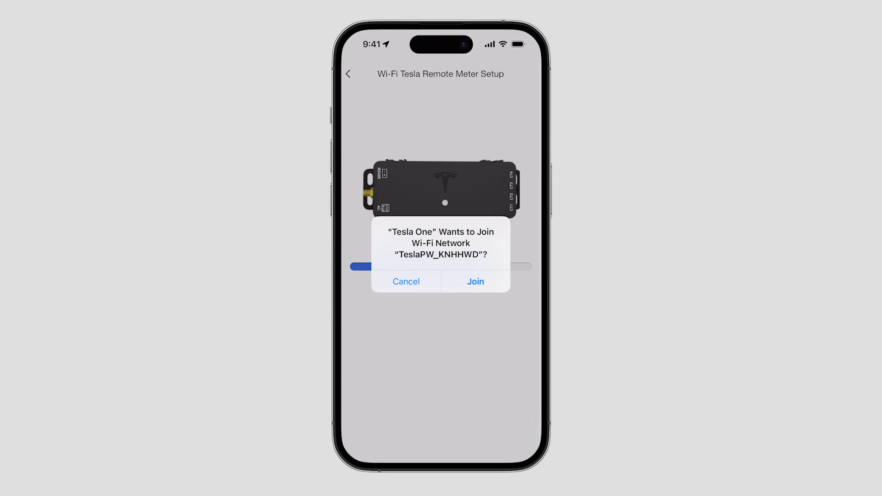
{"action": "left_click", "coordinate": [475, 281]}
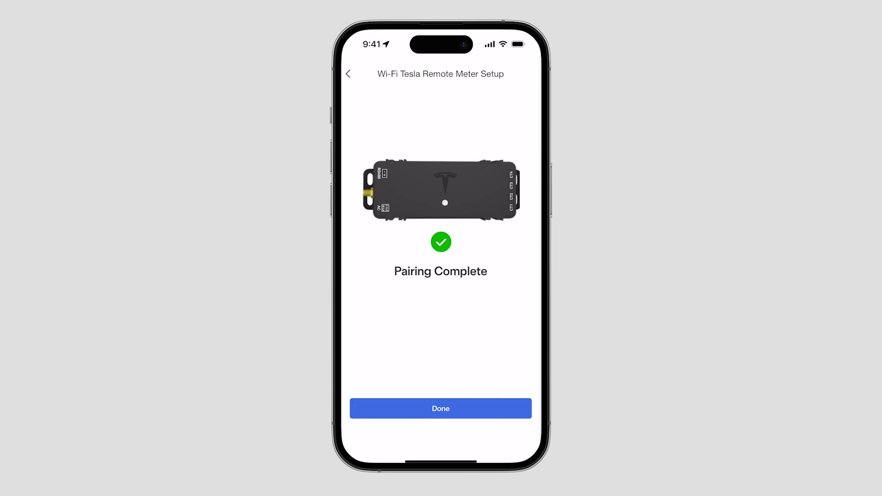
{"action": "left_click", "coordinate": [440, 408]}
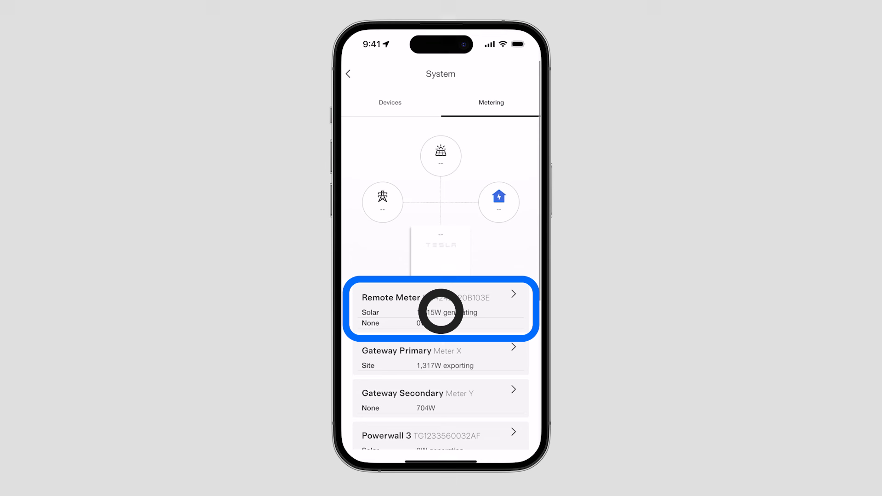
Set the Remote Meter's Current Transformer 1 location to Solar.
{"action": "left_click", "coordinate": [441, 308]}
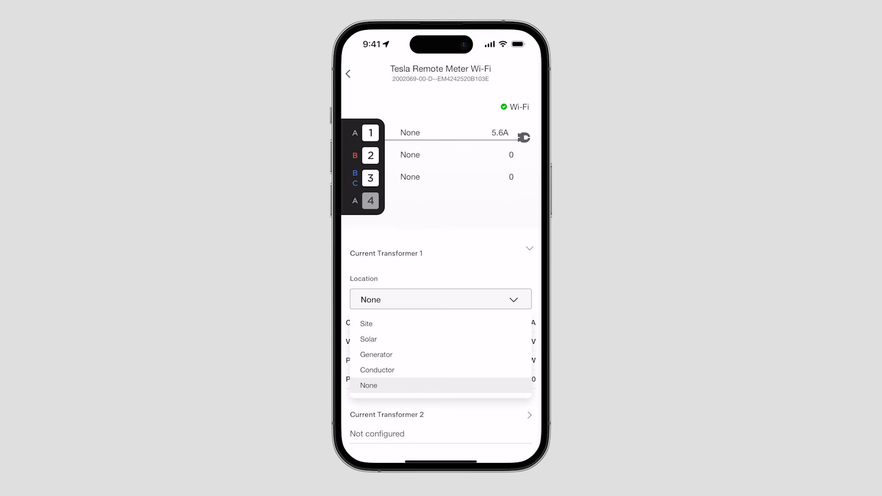
{"action": "left_click", "coordinate": [366, 323]}
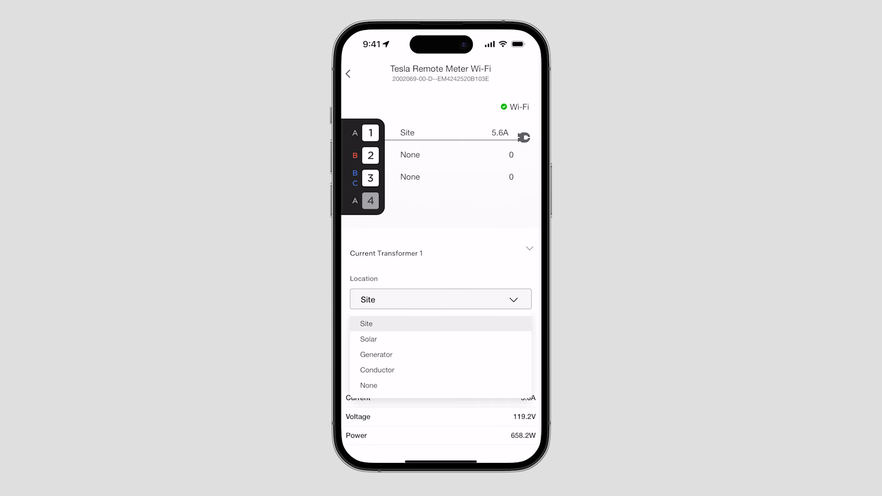
{"action": "left_click", "coordinate": [369, 339]}
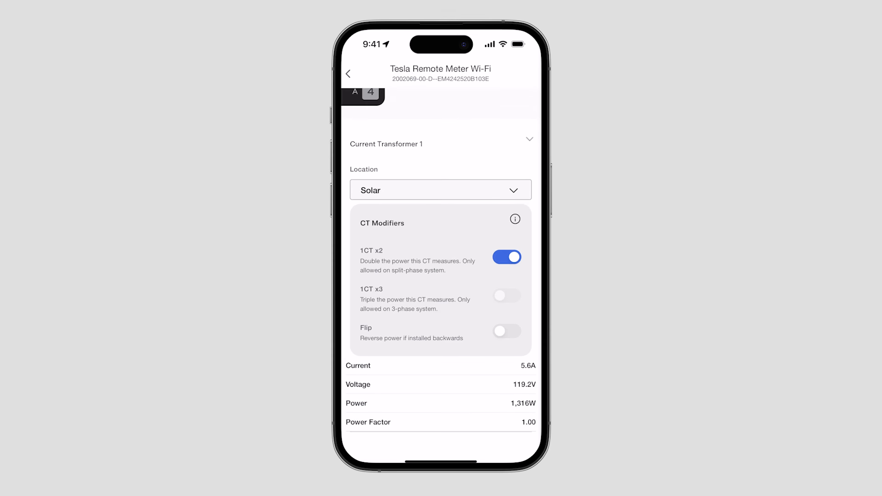
{"action": "left_click", "coordinate": [348, 73]}
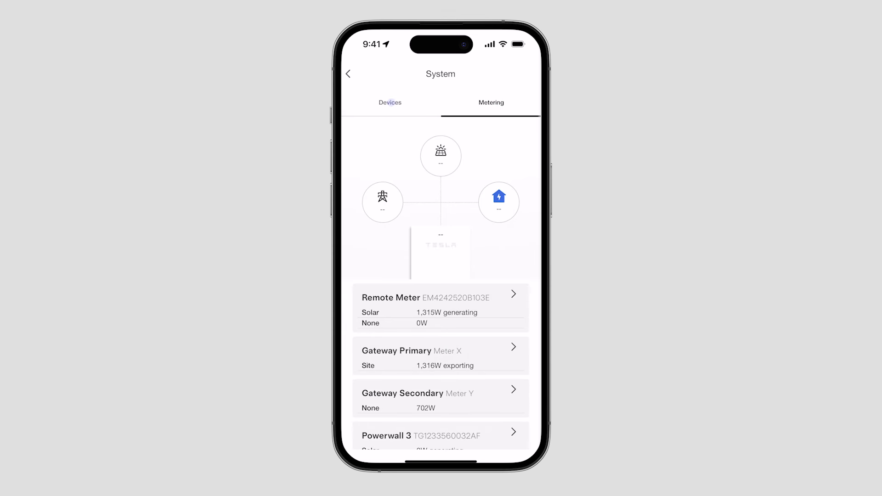
Check Gateway 2 is on-grid and compliant, then view Powerwall 3 (standby, 31%).
{"action": "left_click", "coordinate": [390, 103]}
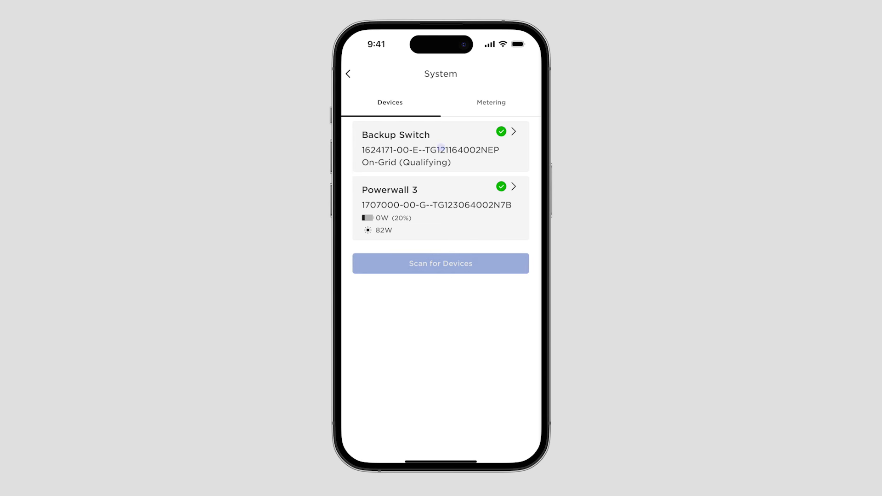
{"action": "left_click", "coordinate": [440, 147]}
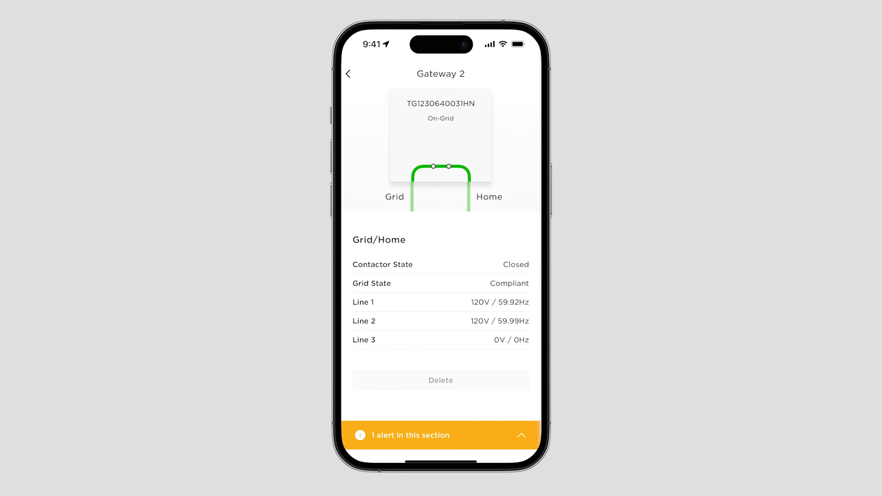
{"action": "left_click", "coordinate": [348, 73]}
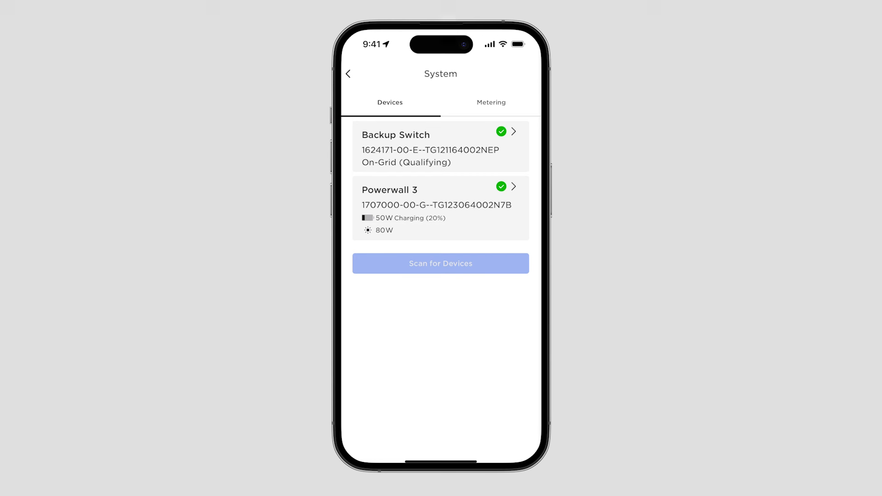
{"action": "left_click", "coordinate": [440, 207]}
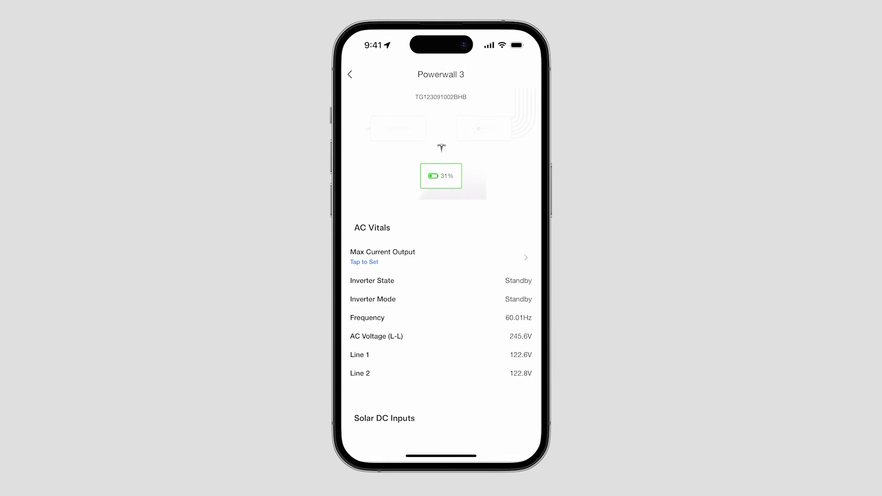
Keep the Powerwall 3 max current output at the 48A (11.5 kW) default.
{"action": "left_click", "coordinate": [440, 257]}
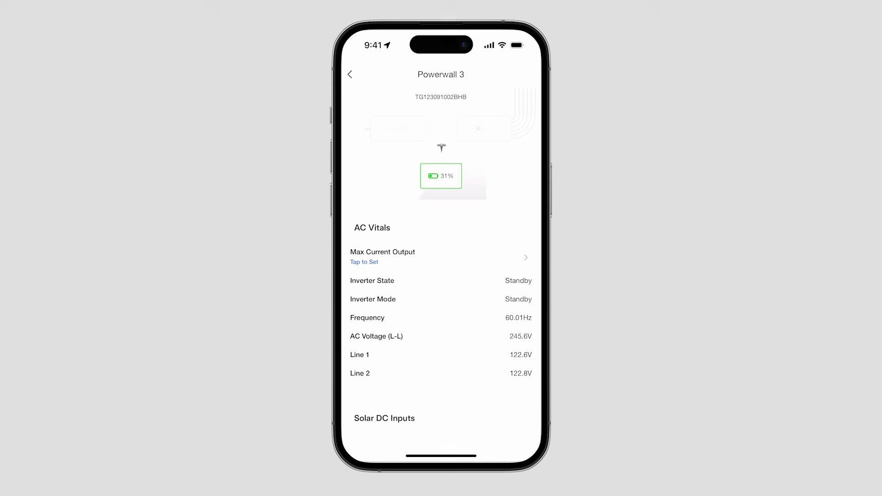
{"action": "left_click", "coordinate": [441, 256]}
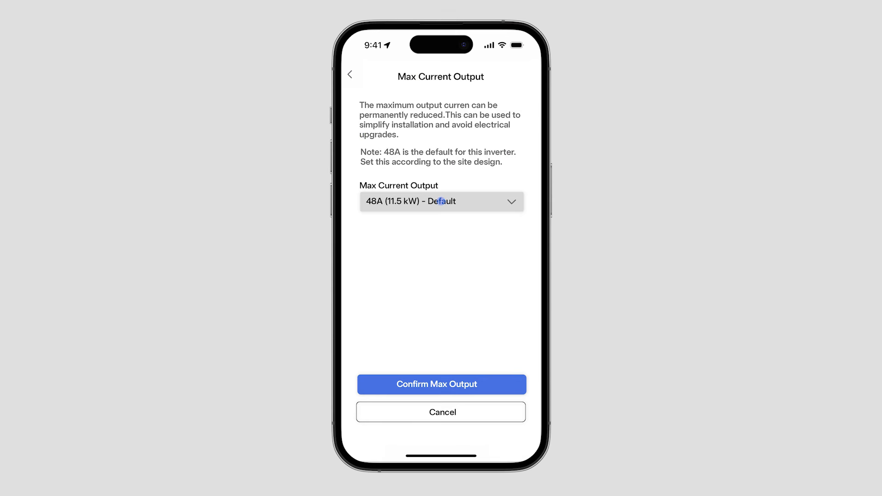
{"action": "left_click", "coordinate": [442, 202]}
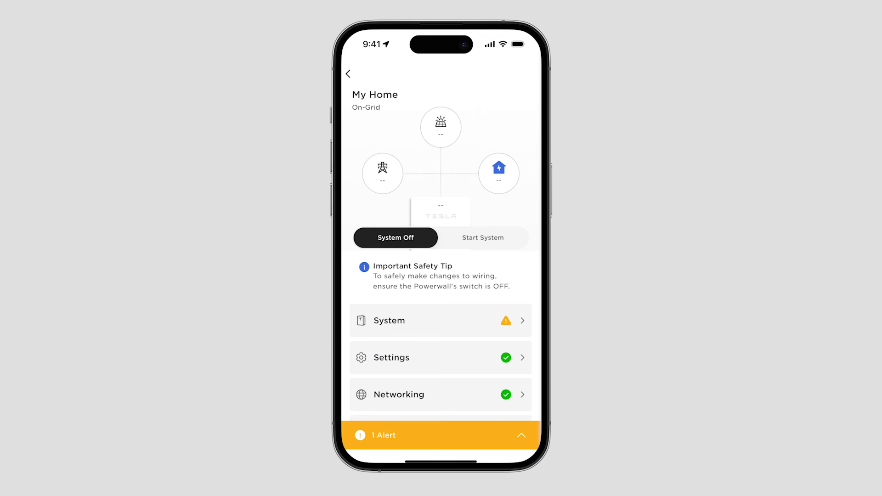
Start the Powerwall system and update the Remote Meter under Metering.
{"action": "left_click", "coordinate": [483, 238]}
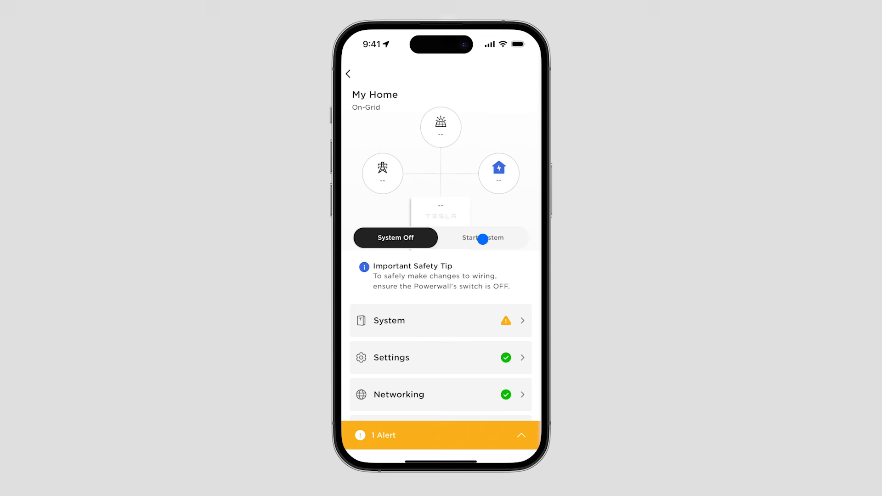
{"action": "left_click", "coordinate": [484, 238]}
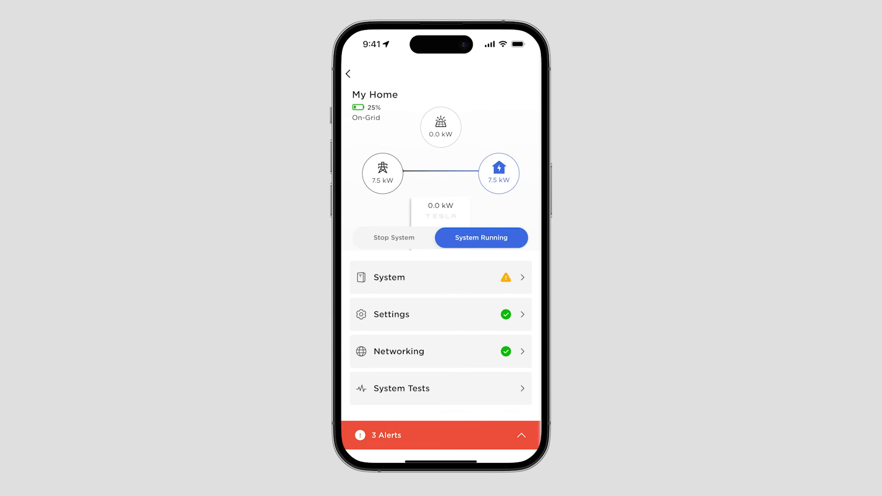
{"action": "left_click", "coordinate": [440, 278]}
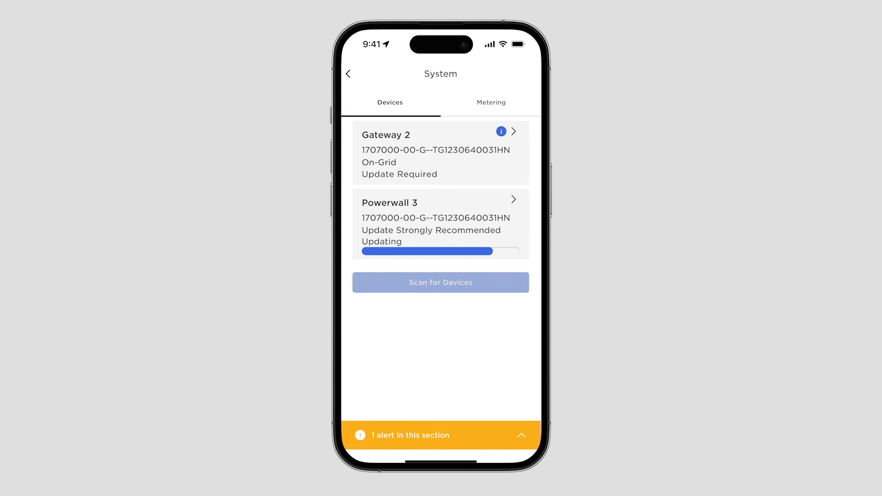
{"action": "left_click", "coordinate": [490, 102]}
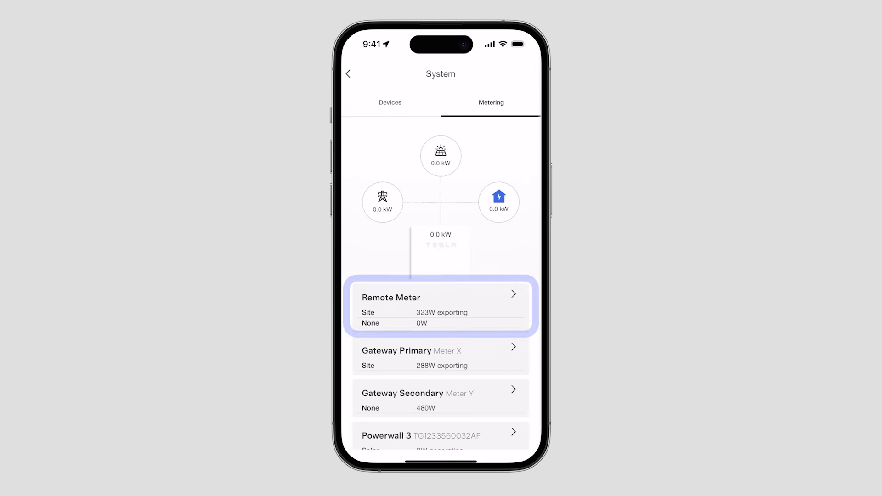
{"action": "left_click", "coordinate": [440, 306]}
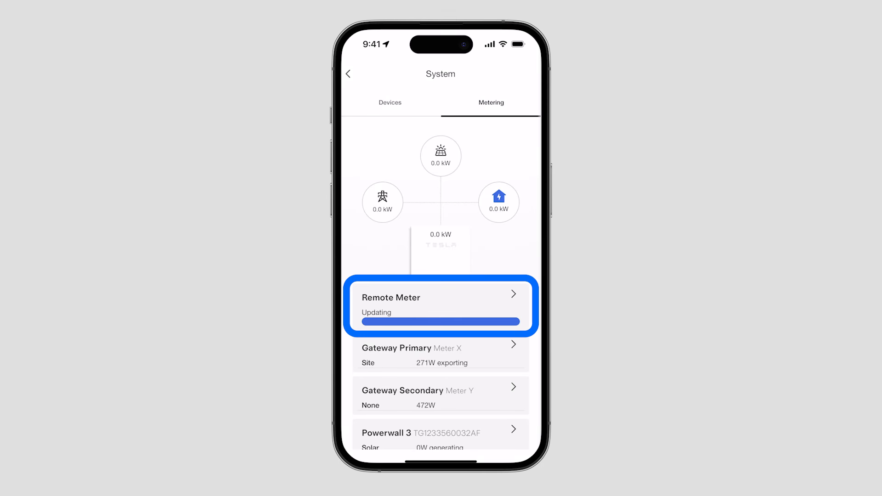
{"action": "left_click", "coordinate": [348, 74]}
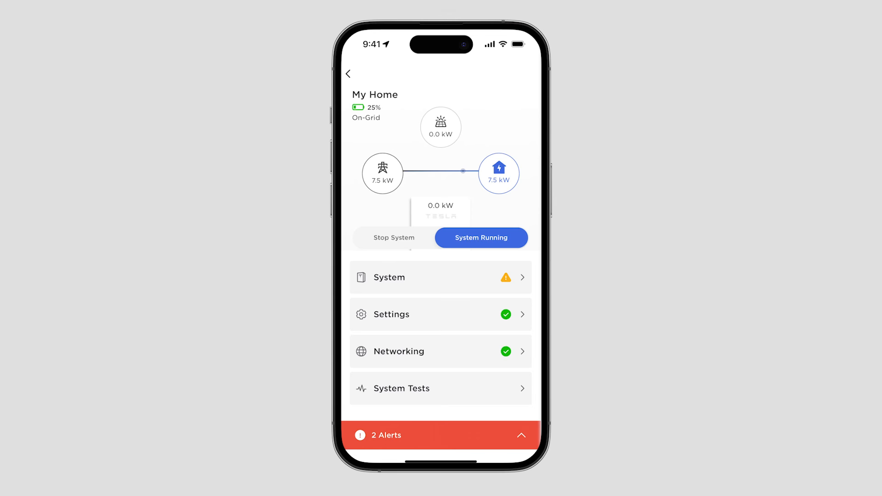
Set CT1 to Solar with 1CT x2 and confirm the self-test is in progress.
{"action": "left_click", "coordinate": [440, 278]}
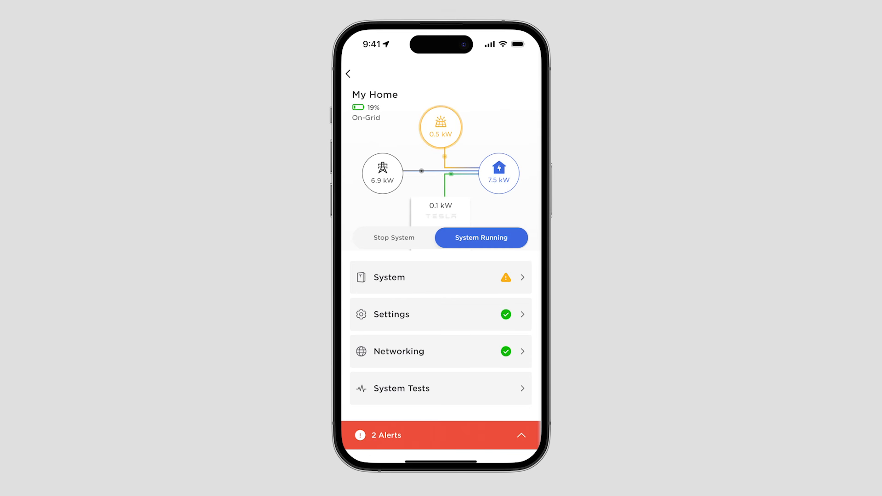
{"action": "left_click", "coordinate": [440, 277]}
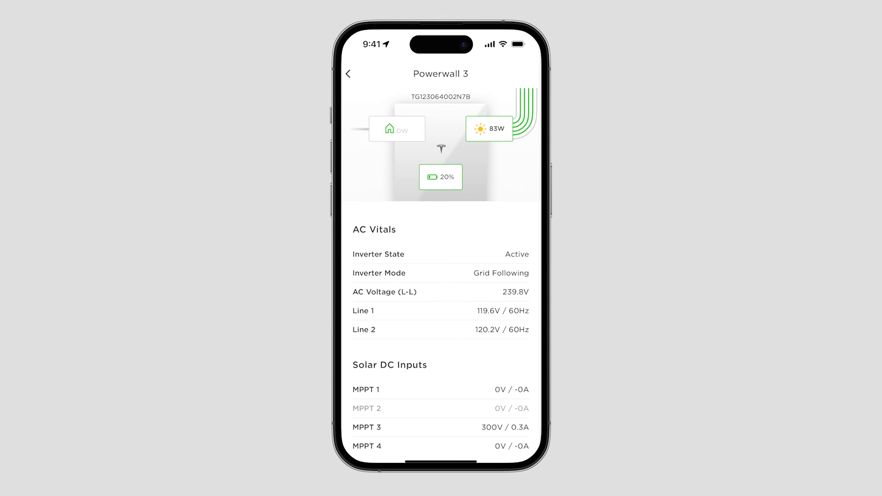
{"action": "left_click", "coordinate": [349, 73]}
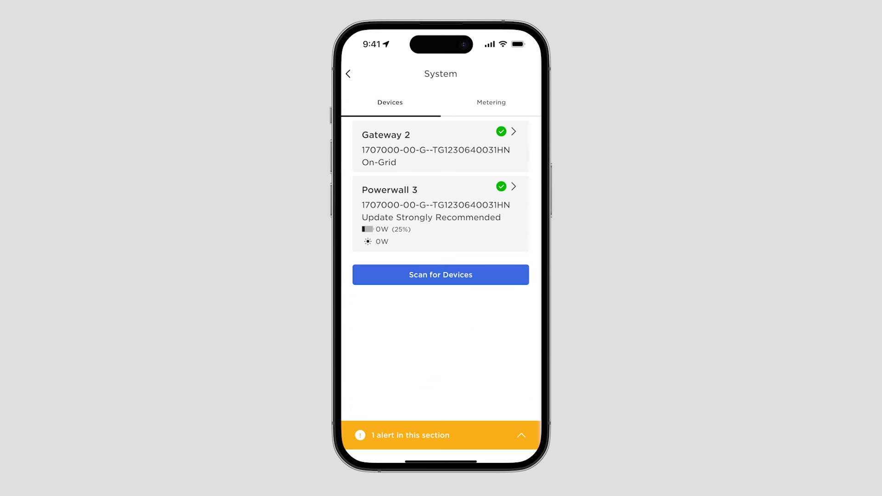
{"action": "left_click", "coordinate": [491, 103]}
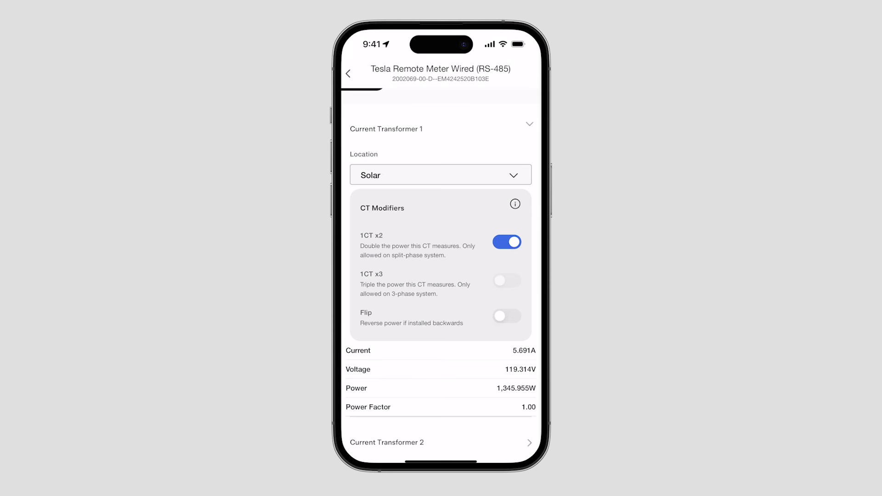
{"action": "left_click", "coordinate": [349, 73]}
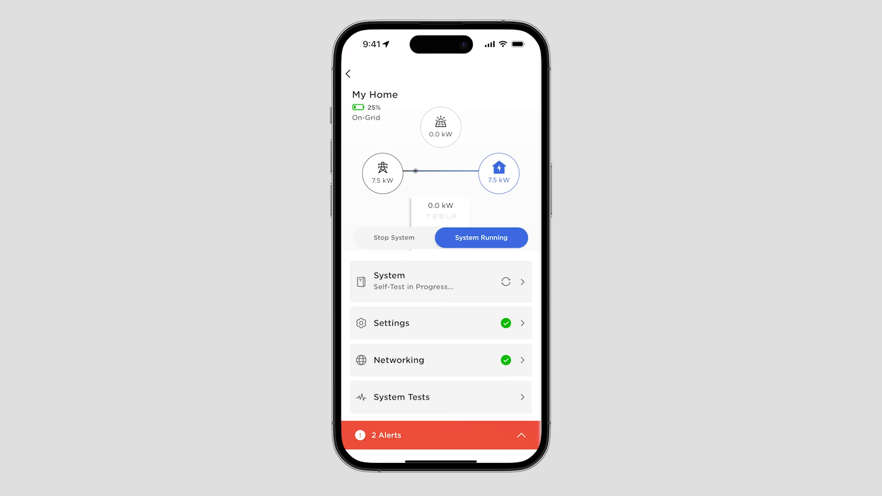
Begin the whole-home backup test from System Tests.
{"action": "left_click", "coordinate": [440, 397]}
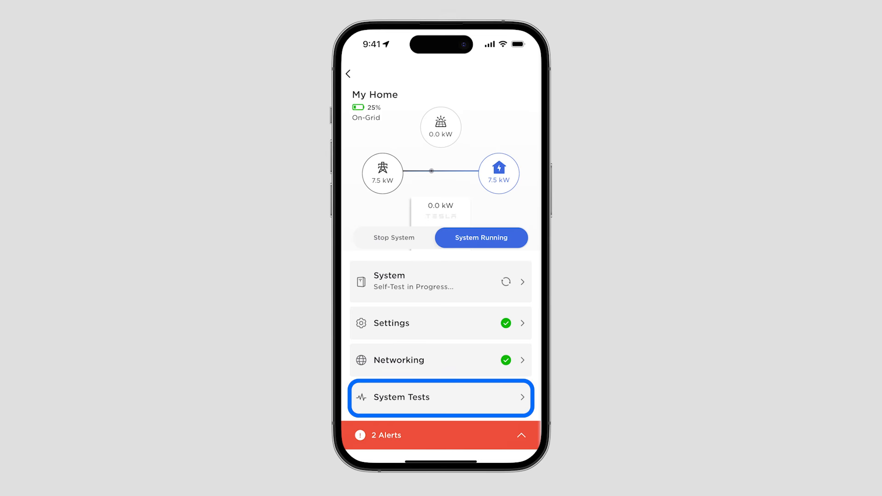
{"action": "left_click", "coordinate": [440, 397]}
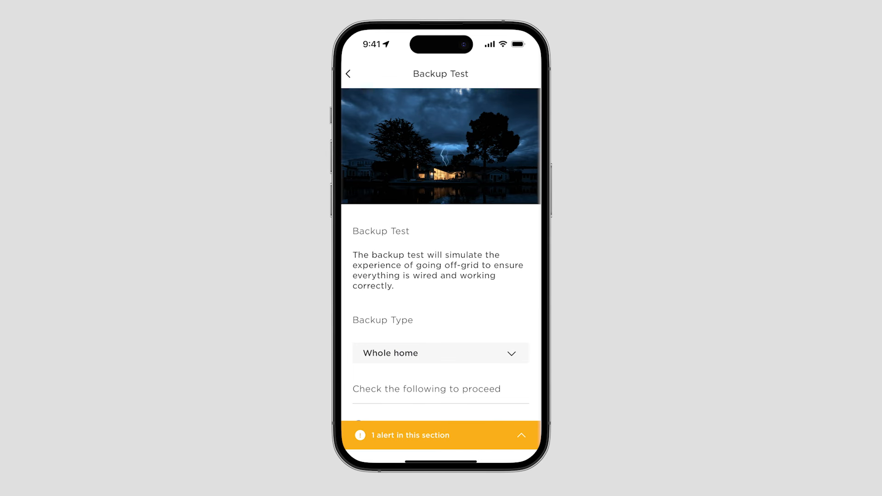
{"action": "scroll", "scroll_direction": "down", "scroll_amount": 3}
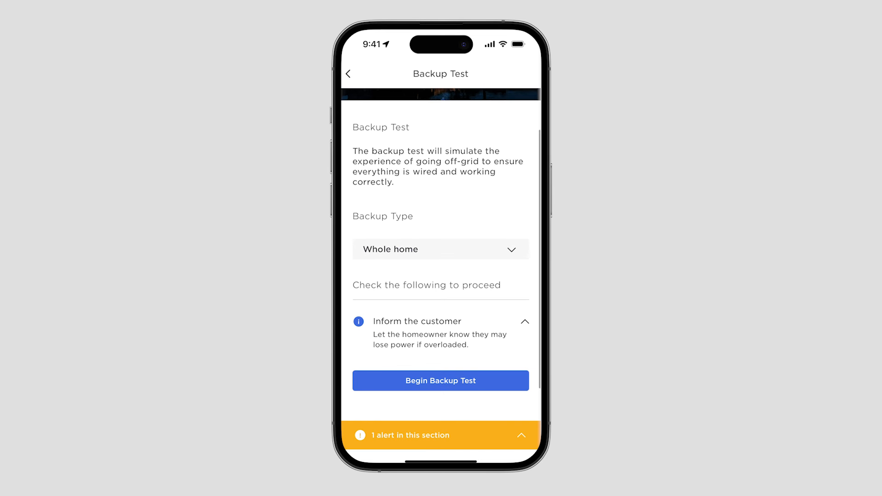
{"action": "left_click", "coordinate": [441, 381]}
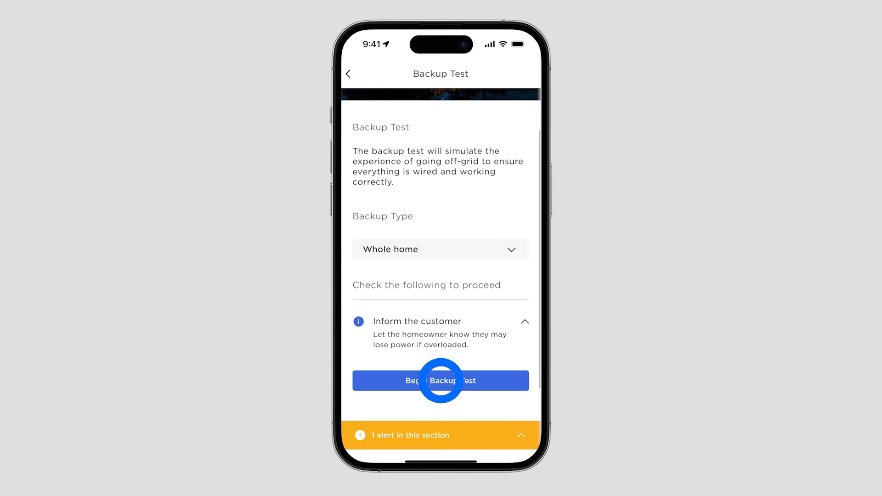
{"action": "left_click", "coordinate": [440, 381]}
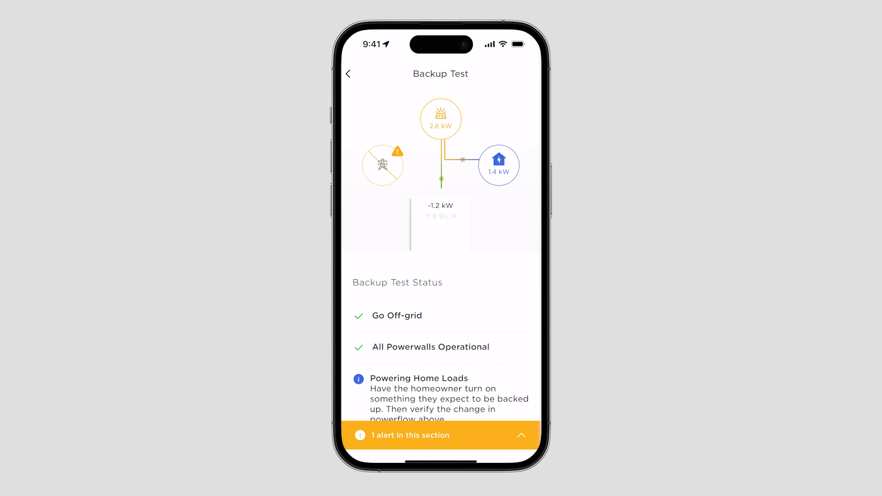
Reconnect the system to the grid after verifying loads.
{"action": "scroll", "scroll_direction": "down", "scroll_amount": 3}
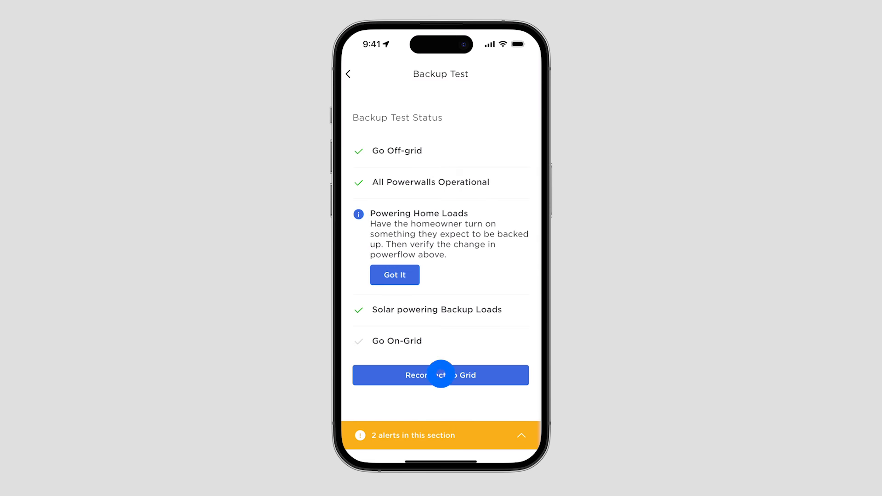
{"action": "left_click", "coordinate": [440, 376]}
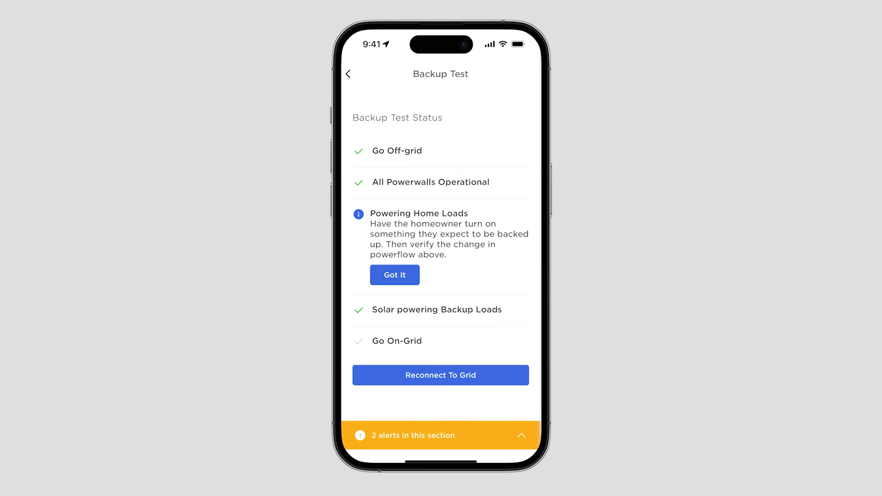
{"action": "left_click", "coordinate": [440, 376]}
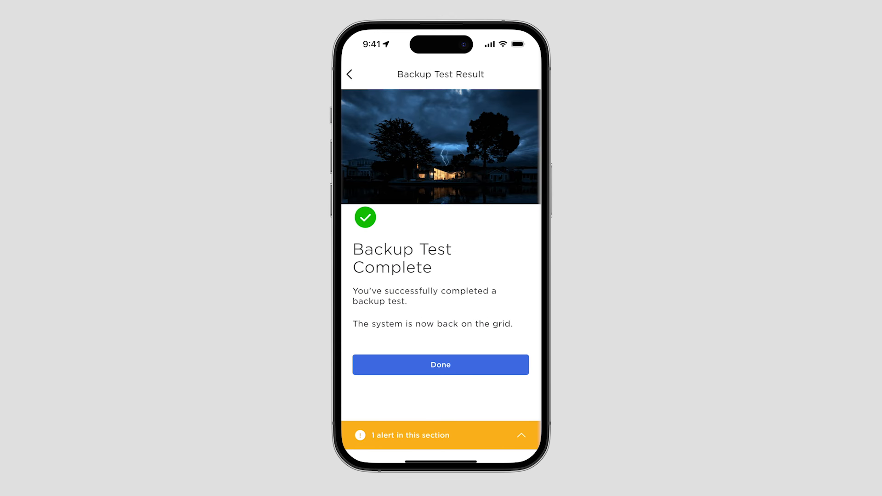
Close the backup test result and save the installer information.
{"action": "left_click", "coordinate": [441, 365]}
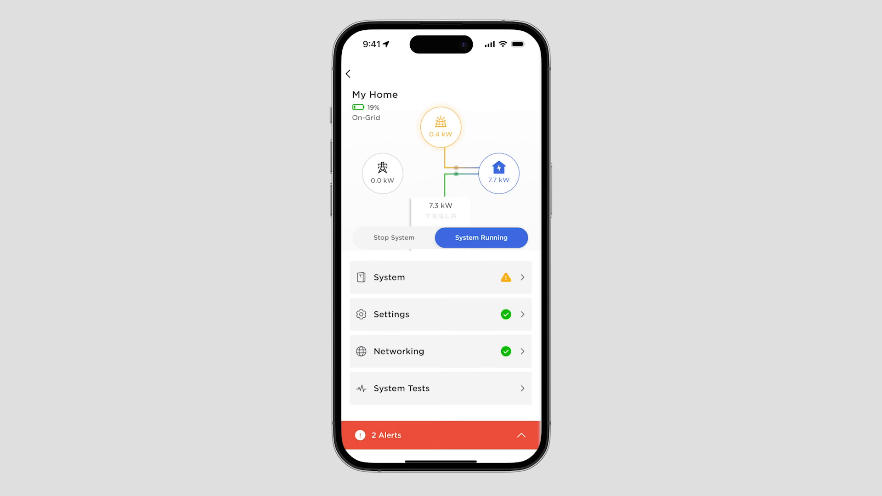
{"action": "scroll", "scroll_direction": "down", "scroll_amount": 3}
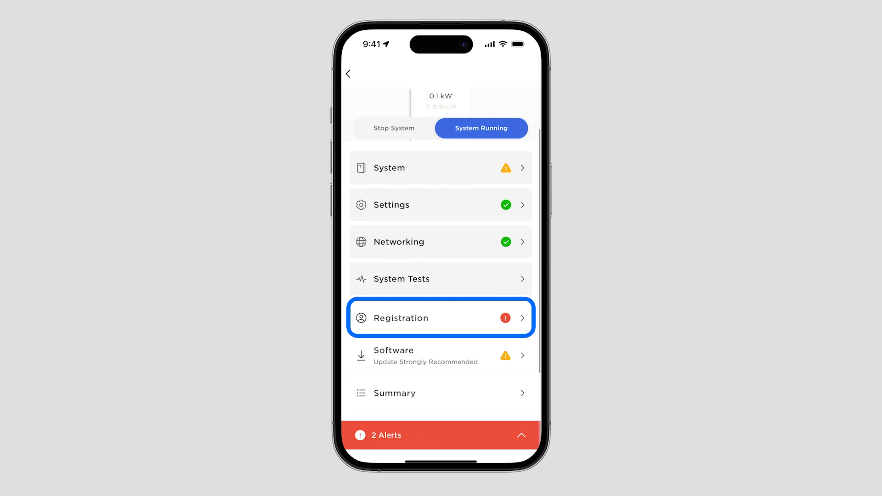
{"action": "left_click", "coordinate": [440, 318]}
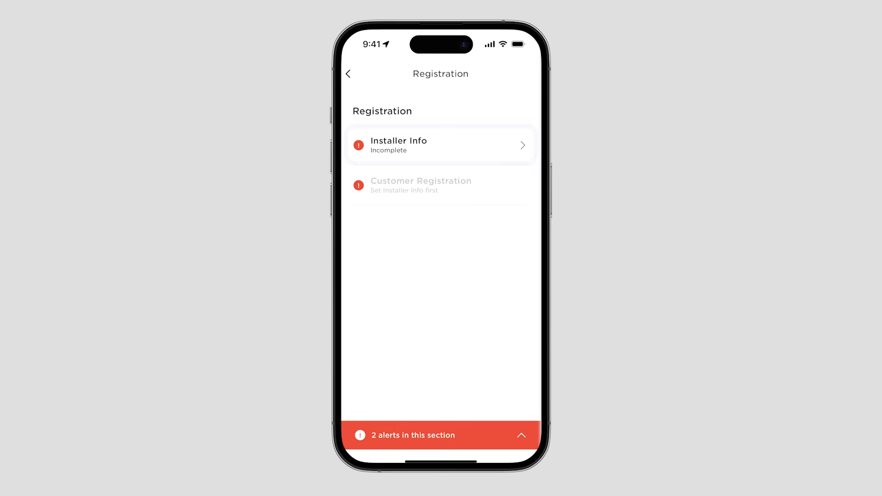
{"action": "left_click", "coordinate": [441, 145]}
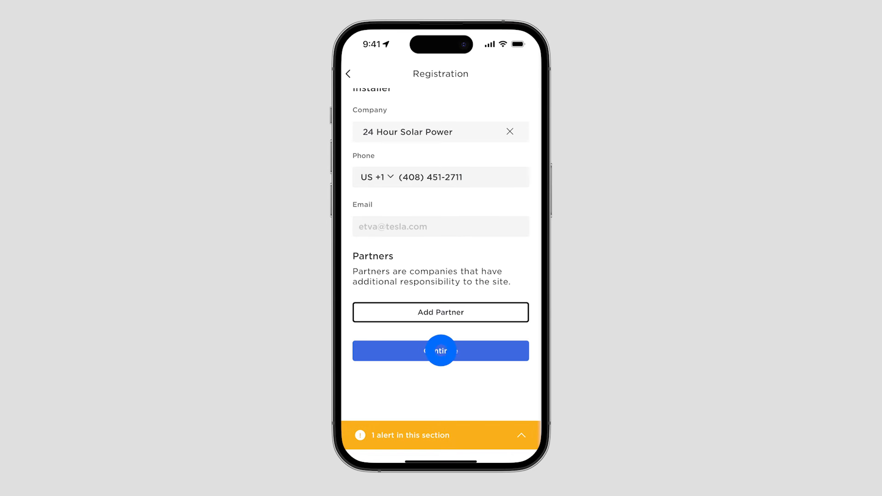
{"action": "left_click", "coordinate": [441, 350]}
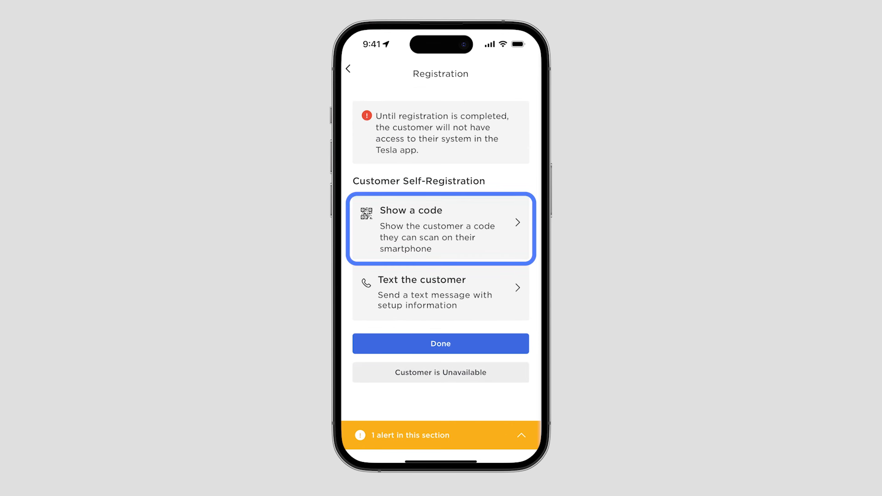
Register the customer on their behalf and return to the overview.
{"action": "left_click", "coordinate": [440, 293]}
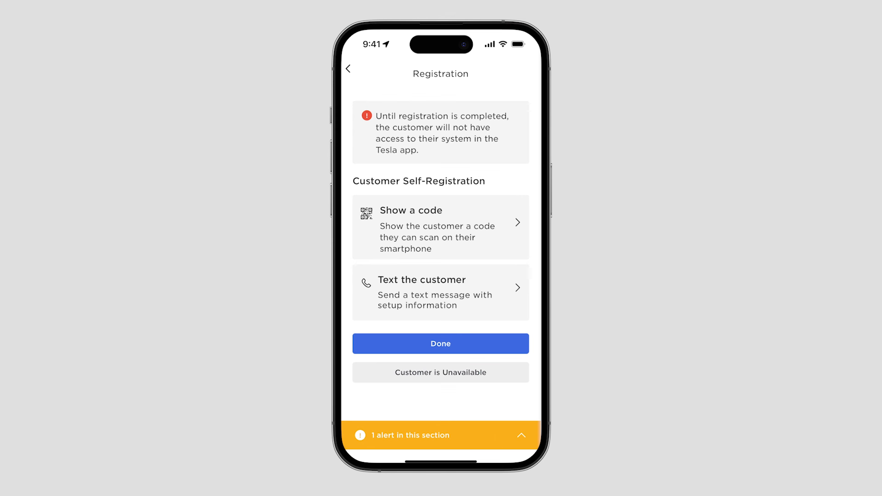
{"action": "left_click", "coordinate": [441, 373]}
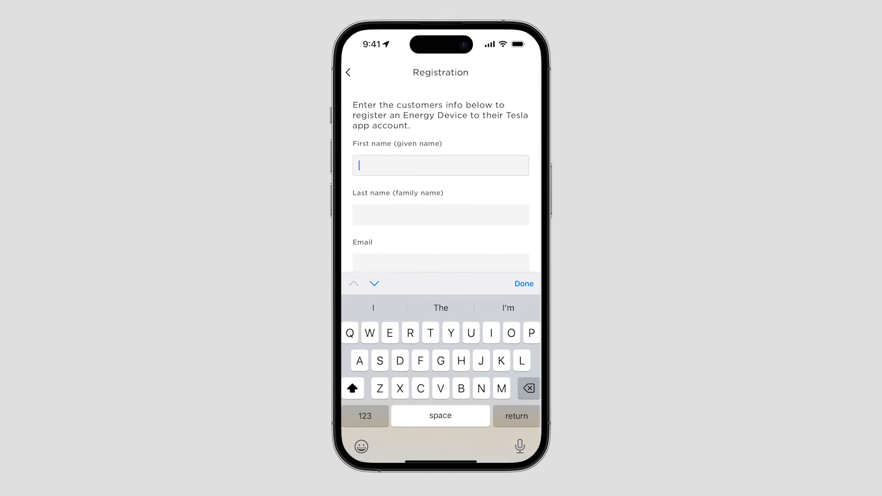
{"action": "left_click", "coordinate": [349, 74]}
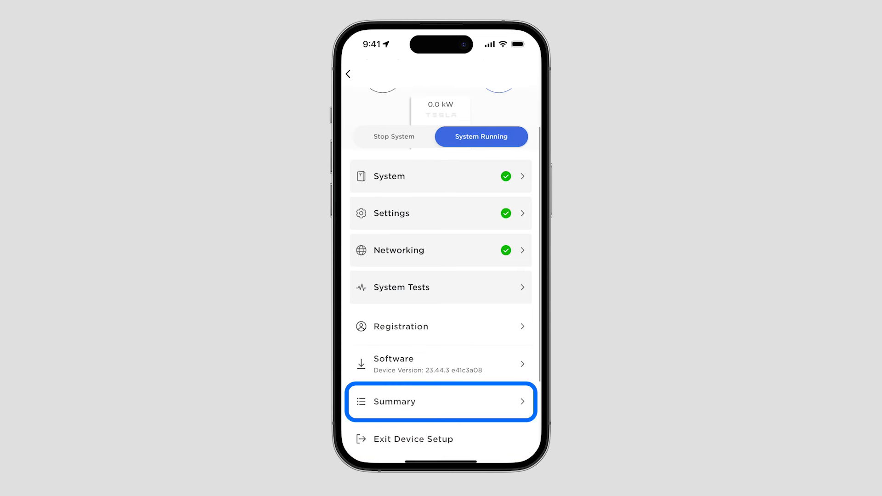
Review the Summary: equipment, Self Consumption mode and 20% backup reserve.
{"action": "left_click", "coordinate": [440, 402]}
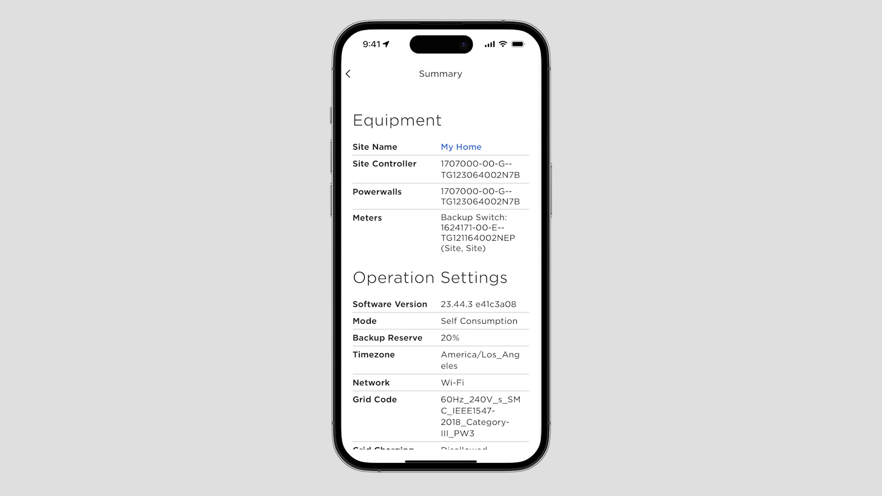
{"action": "scroll", "scroll_direction": "down", "scroll_amount": 3}
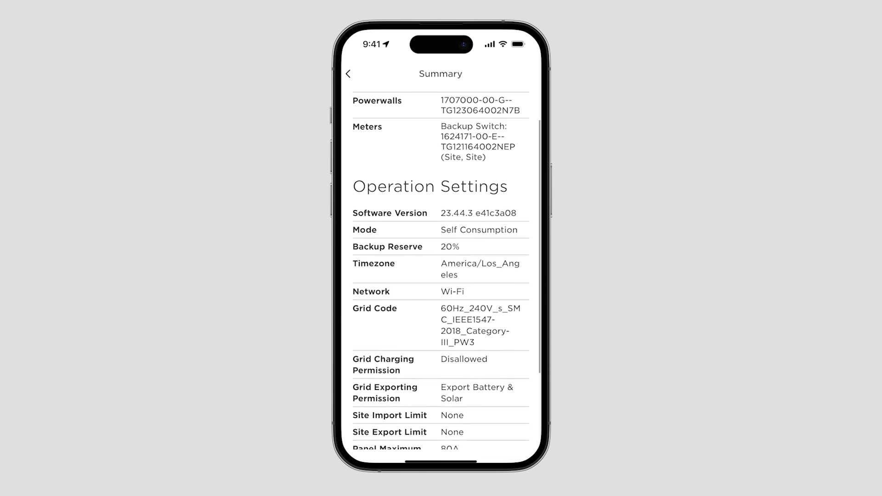
{"action": "left_click", "coordinate": [348, 73]}
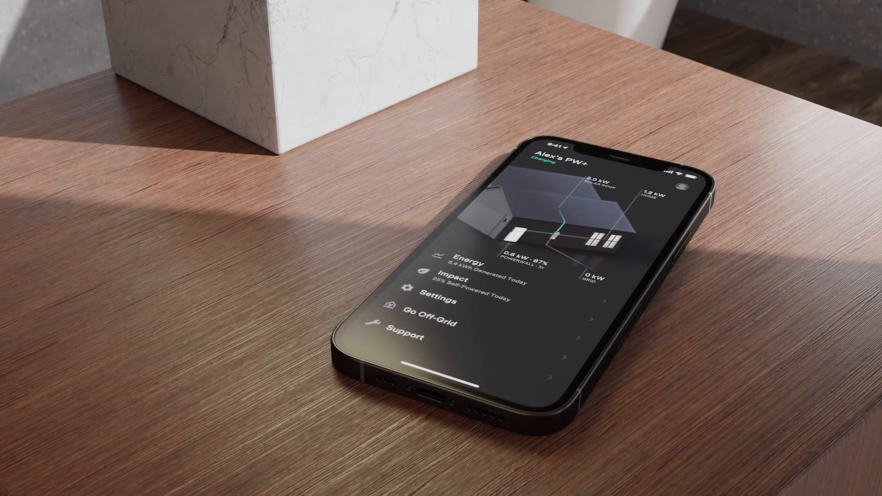
View the Tesla app's power flow and energy details for the site.
{"action": "left_click", "coordinate": [465, 260]}
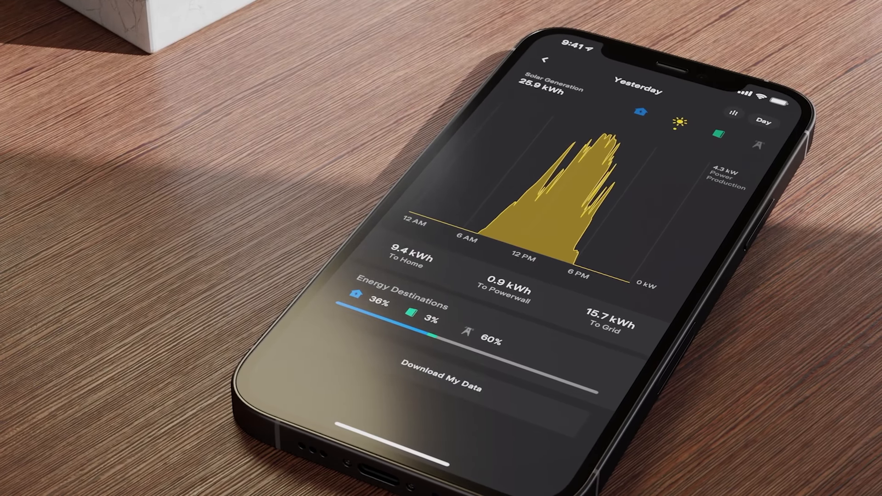
{"action": "left_click", "coordinate": [545, 58]}
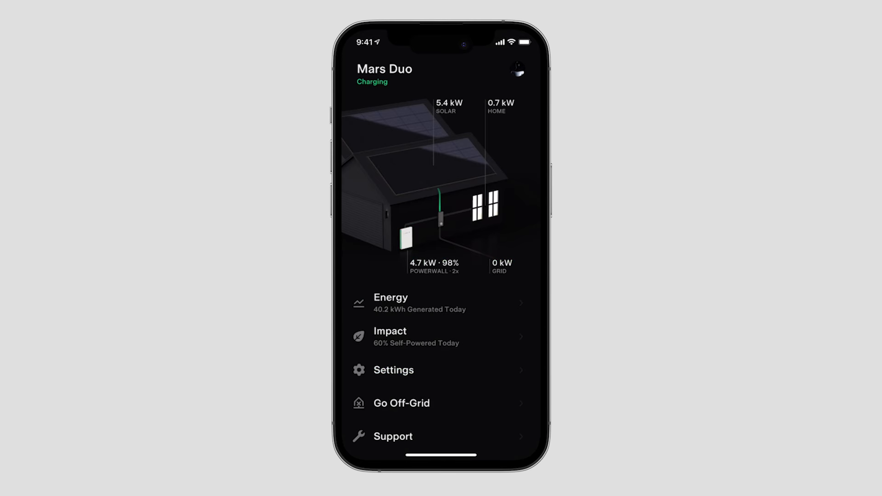